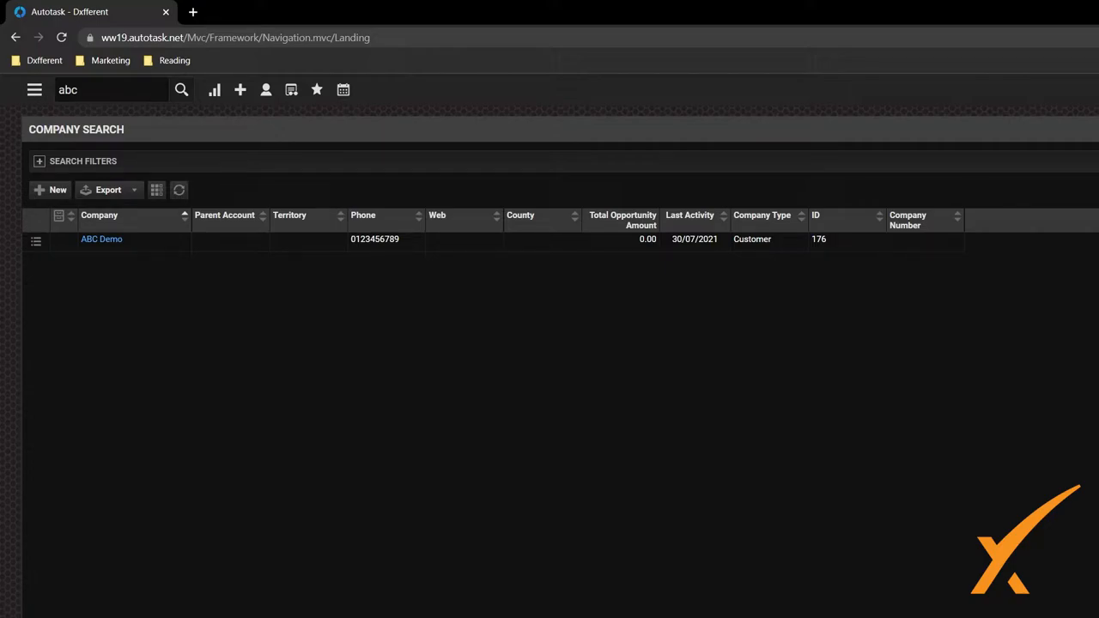
mouse_move(760, 577)
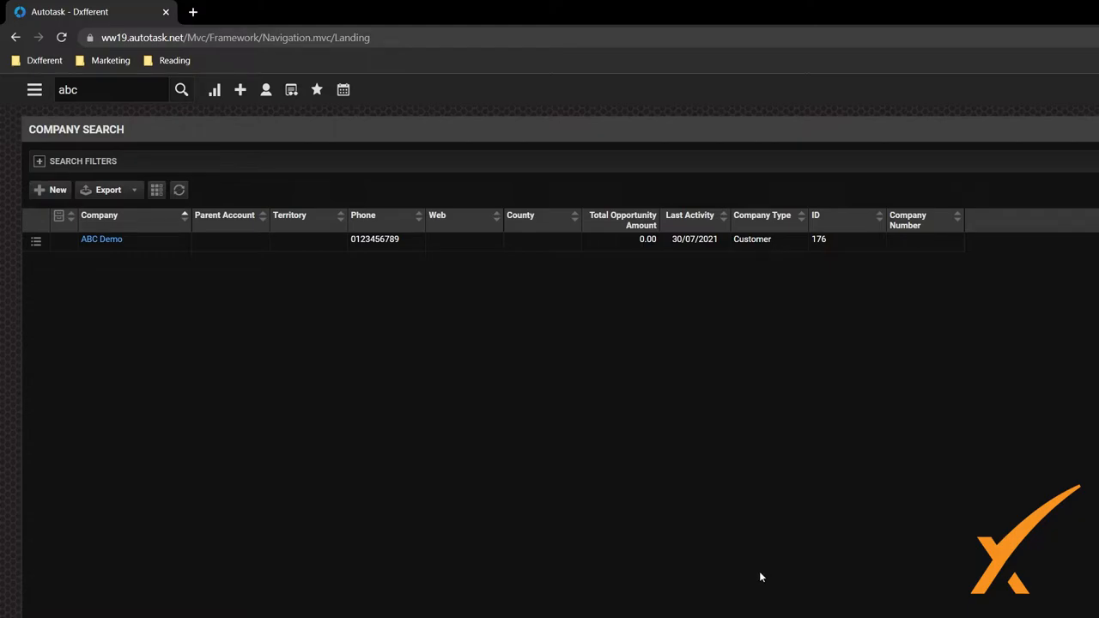
mouse_move(101, 239)
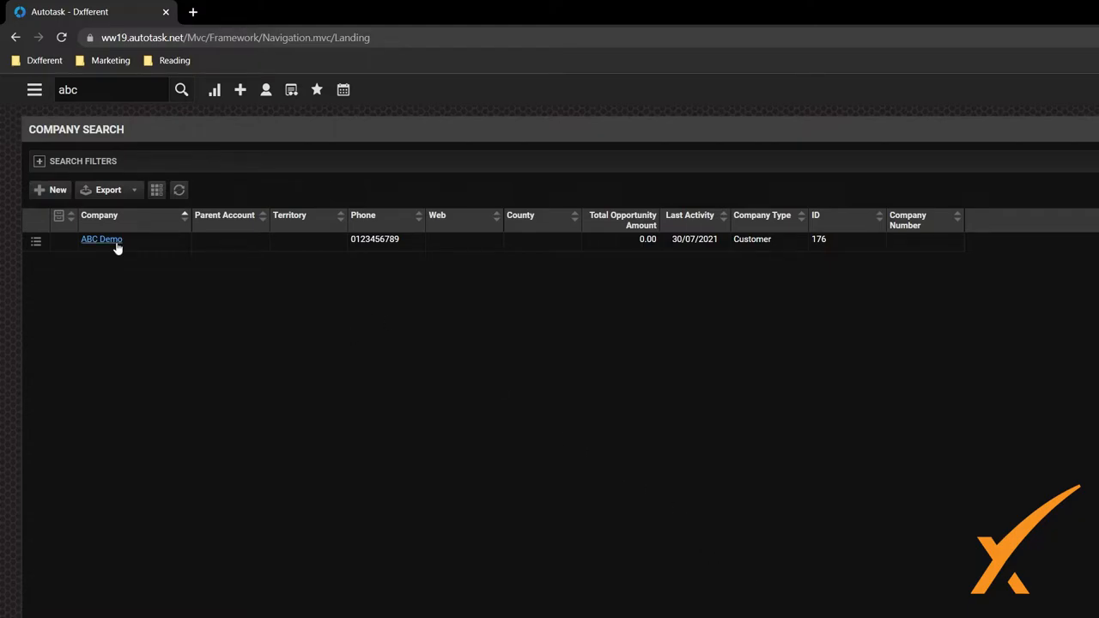
Open ABC Demo's Contracts tab listing its three contracts and show the new-contract types
left_click(102, 239)
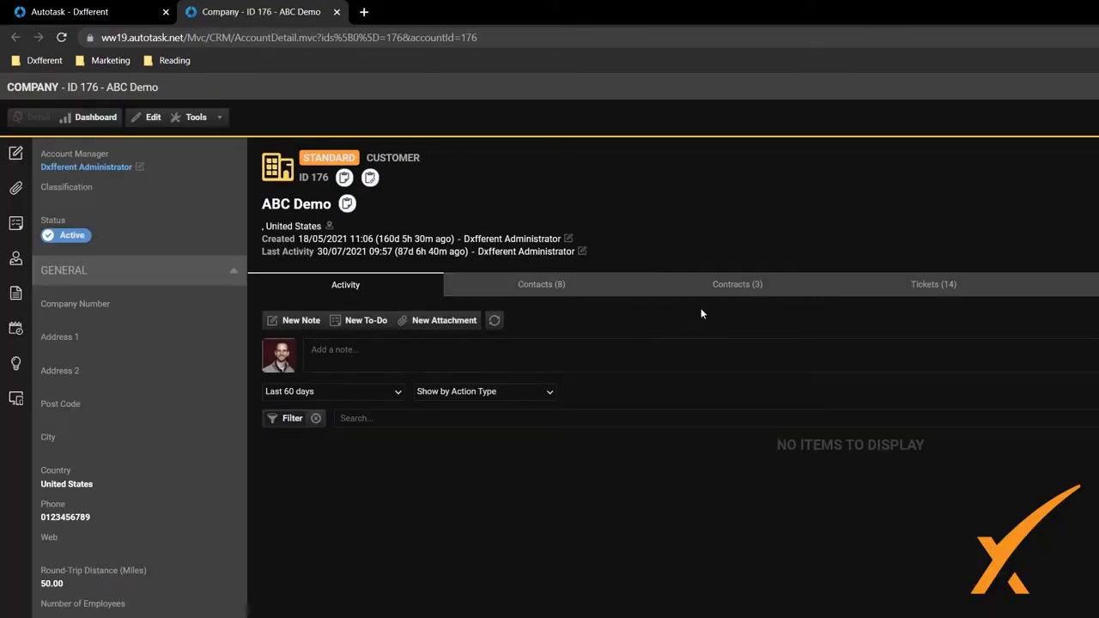
left_click(737, 285)
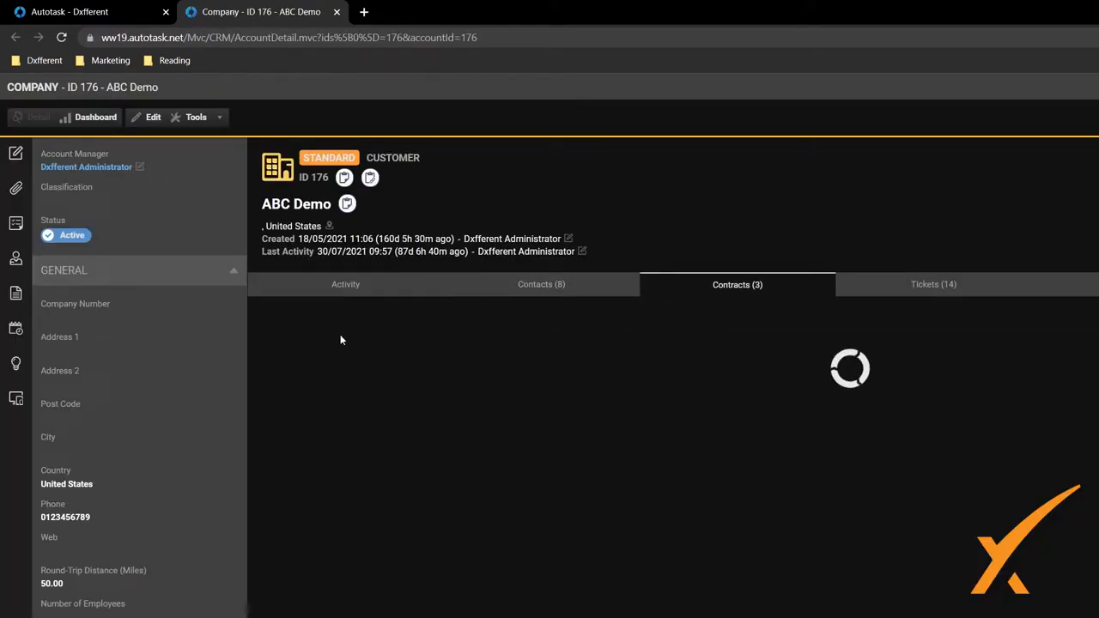
left_click(291, 320)
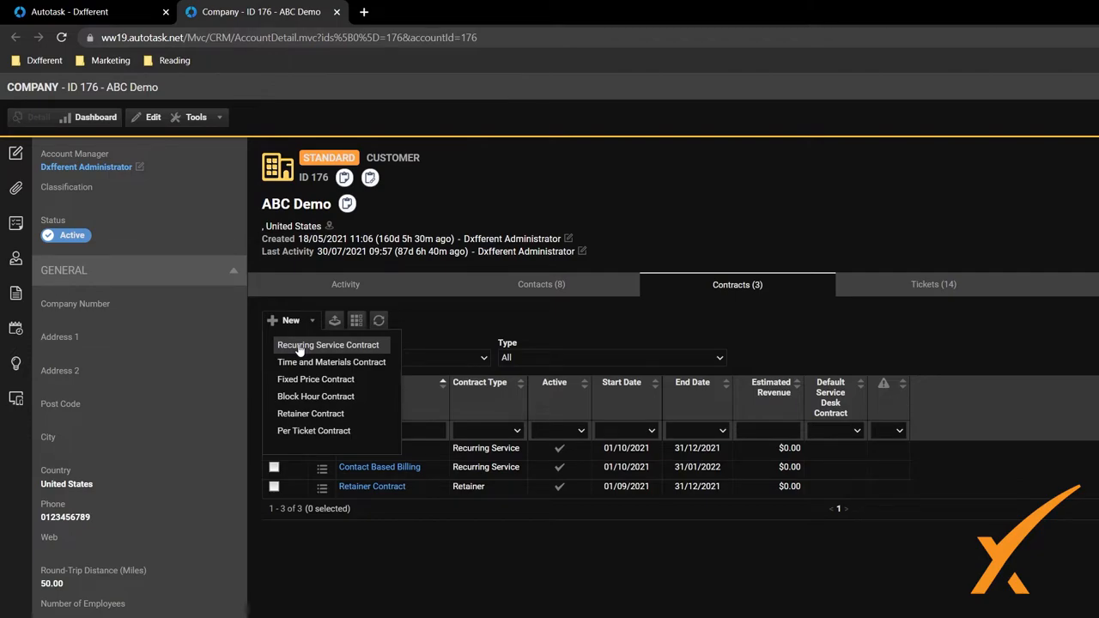
Create a Recurring Service contract named Per Contact Billing Rule starting 31/12/2021 with an end date
left_click(327, 343)
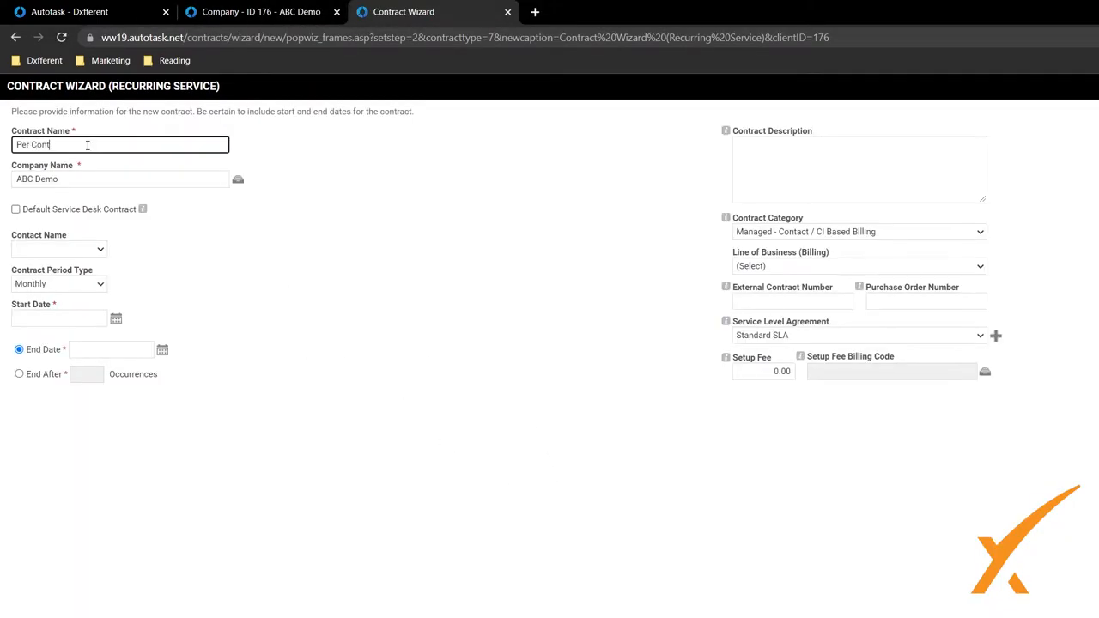
type("act Bl")
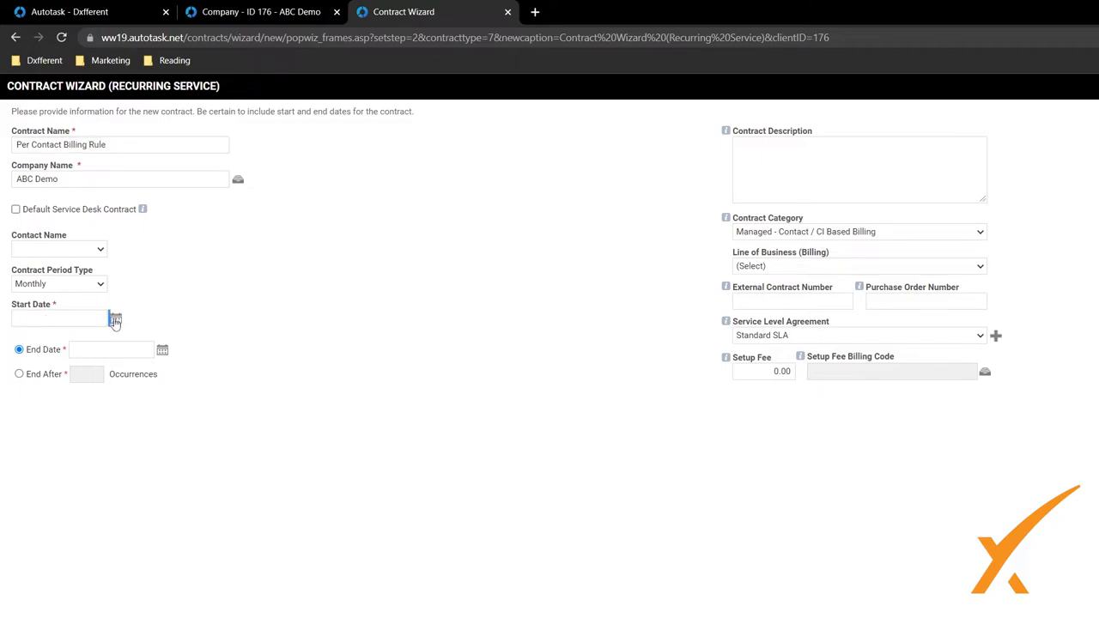
left_click(113, 318)
type("31/12/2021")
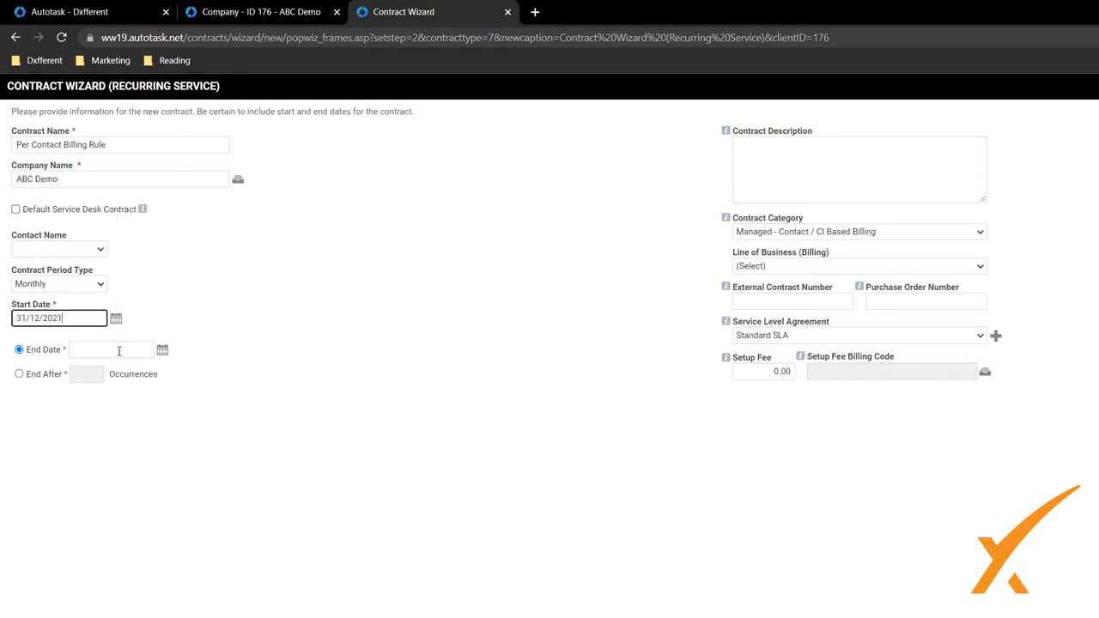
left_click(117, 317)
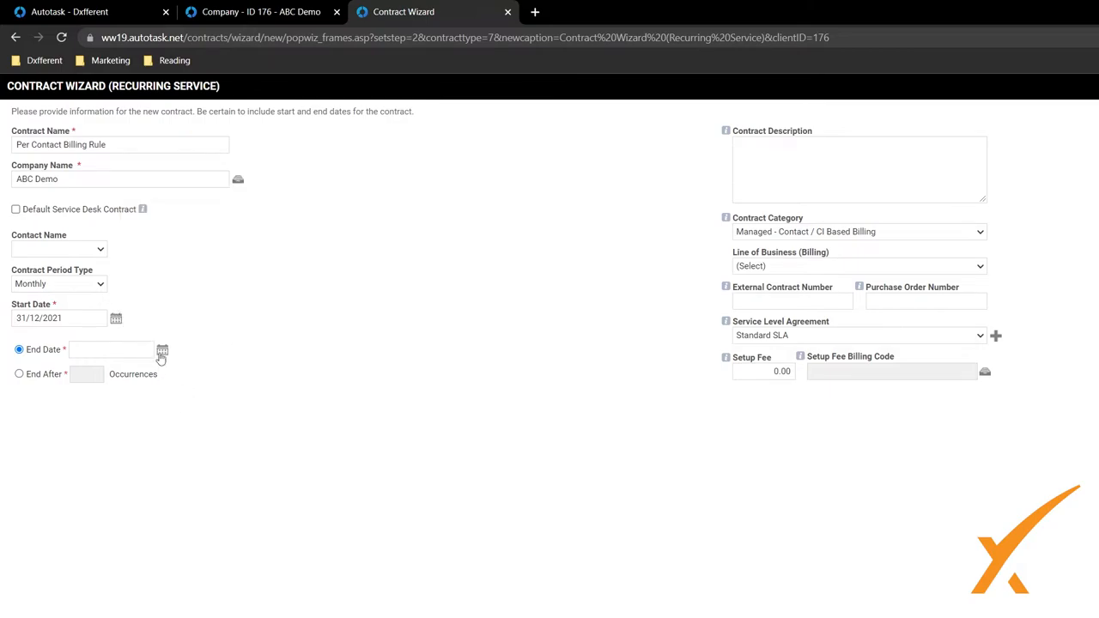
left_click(161, 351)
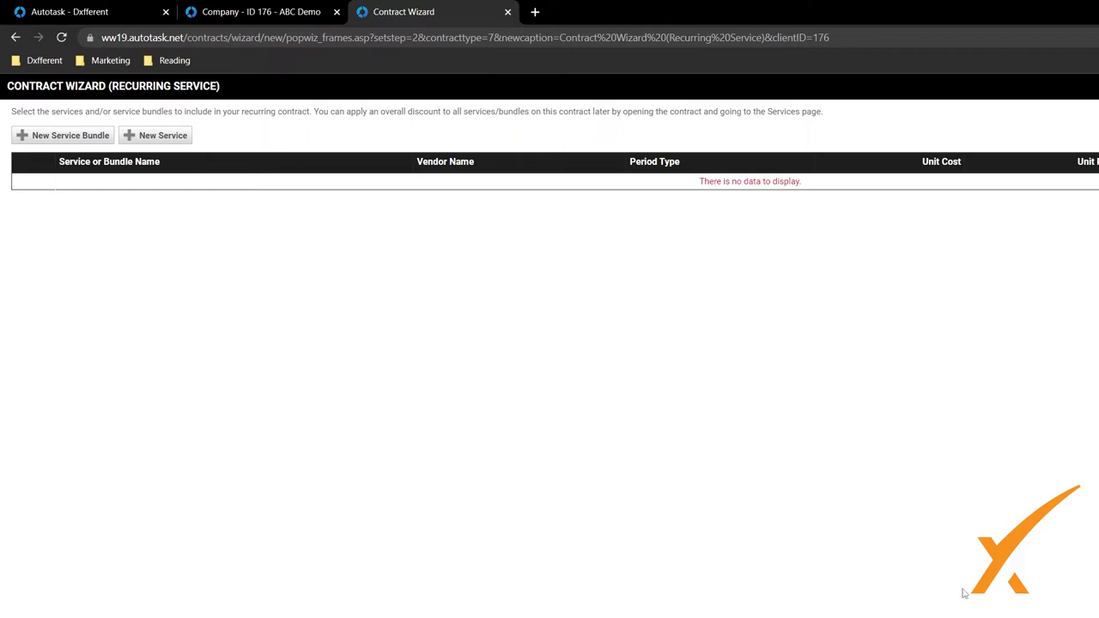
mouse_move(1012, 605)
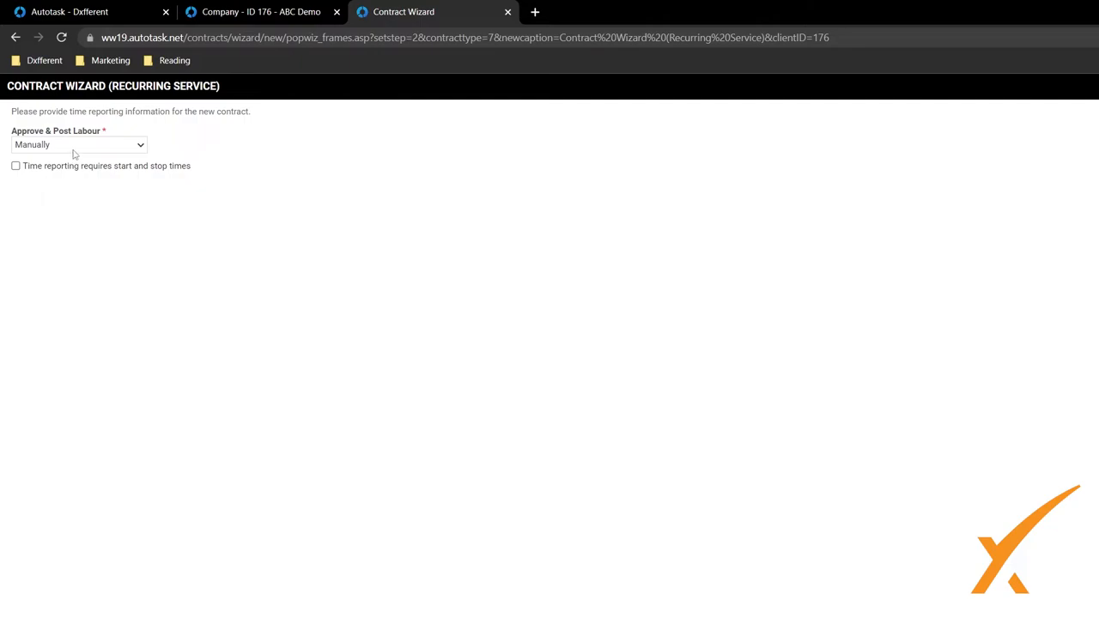
mouse_move(55, 144)
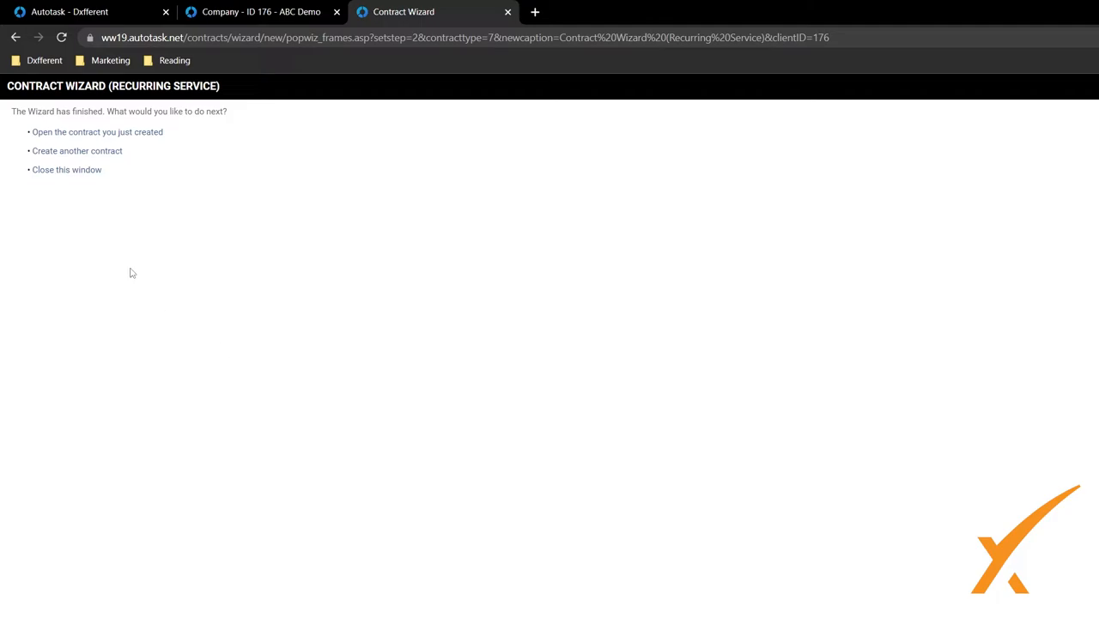
mouse_move(67, 171)
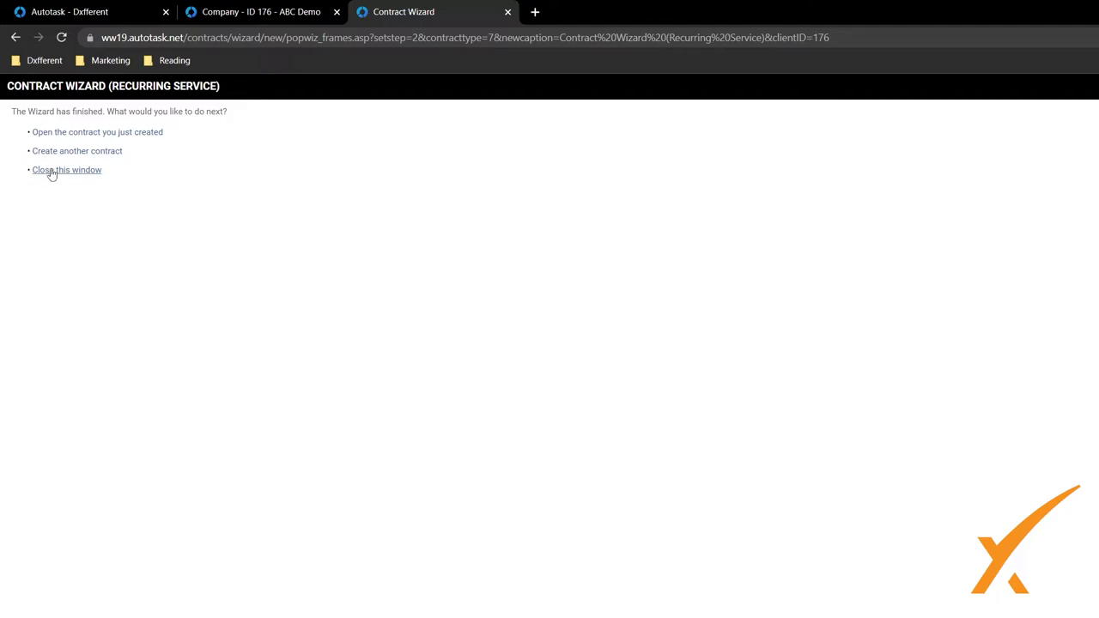
Close the finished contract wizard, returning to ABC Demo's company record
left_click(67, 170)
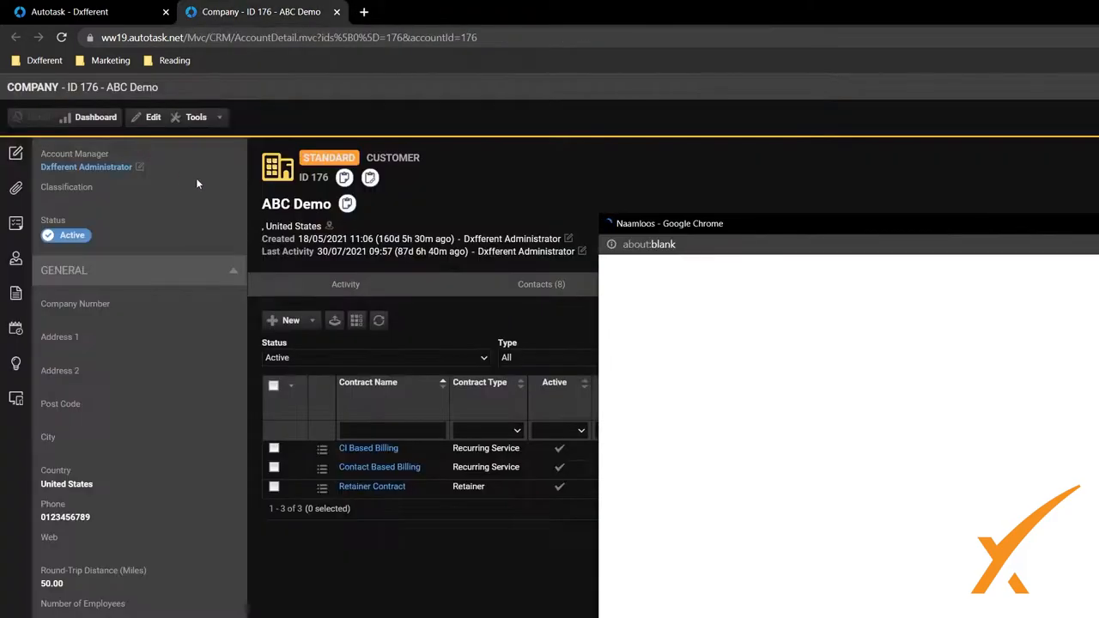
Open the Per Contact Billing Rule contract's empty Billing Rules section
left_click(380, 467)
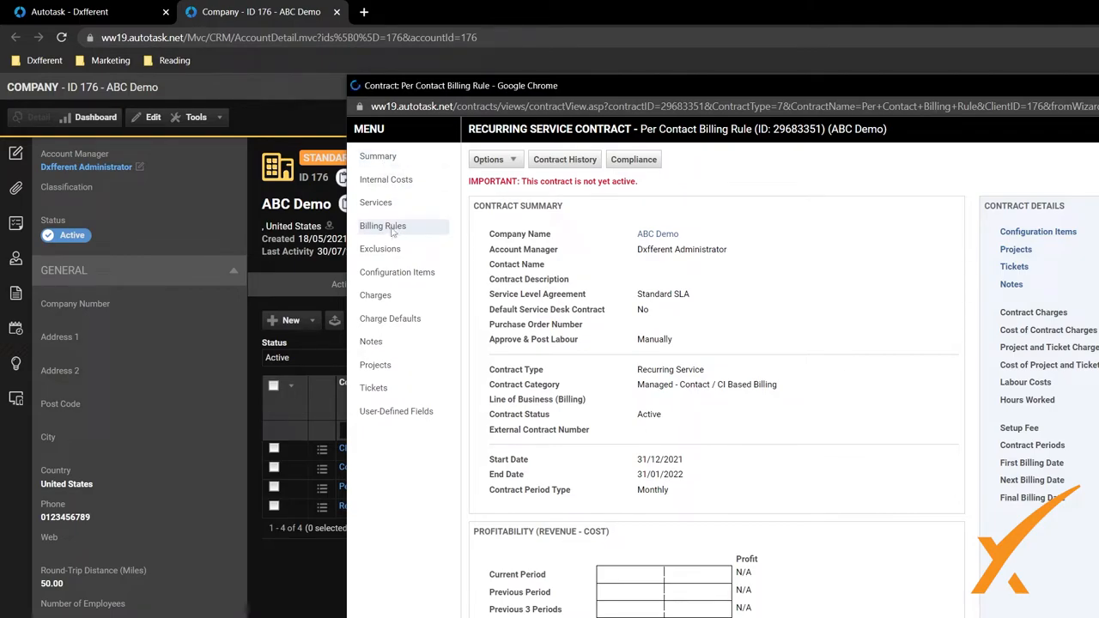
left_click(381, 226)
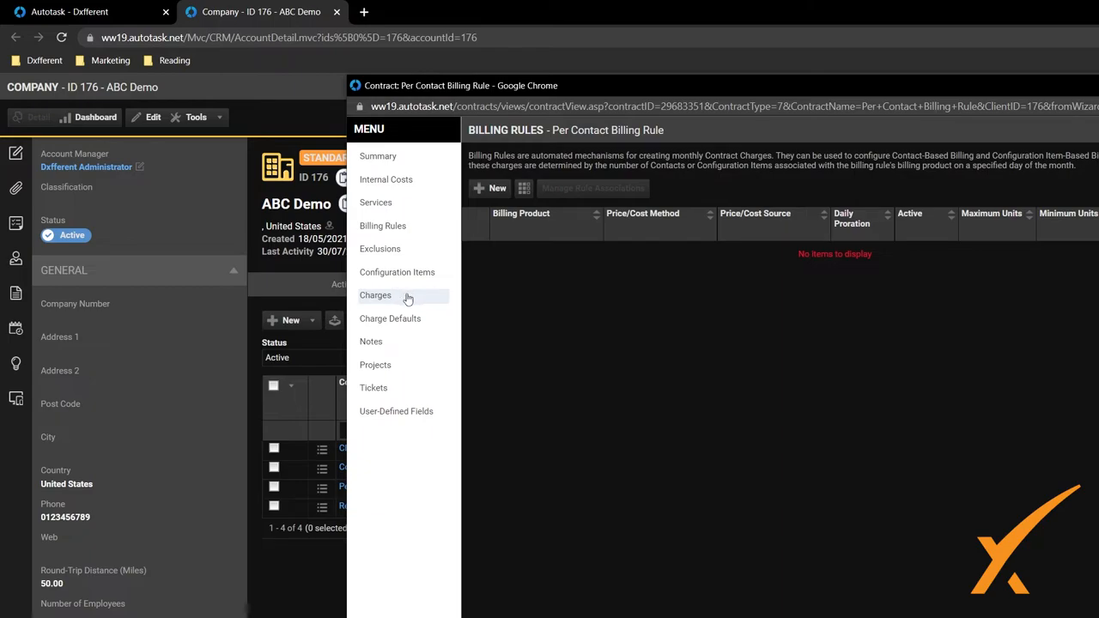
mouse_move(502, 219)
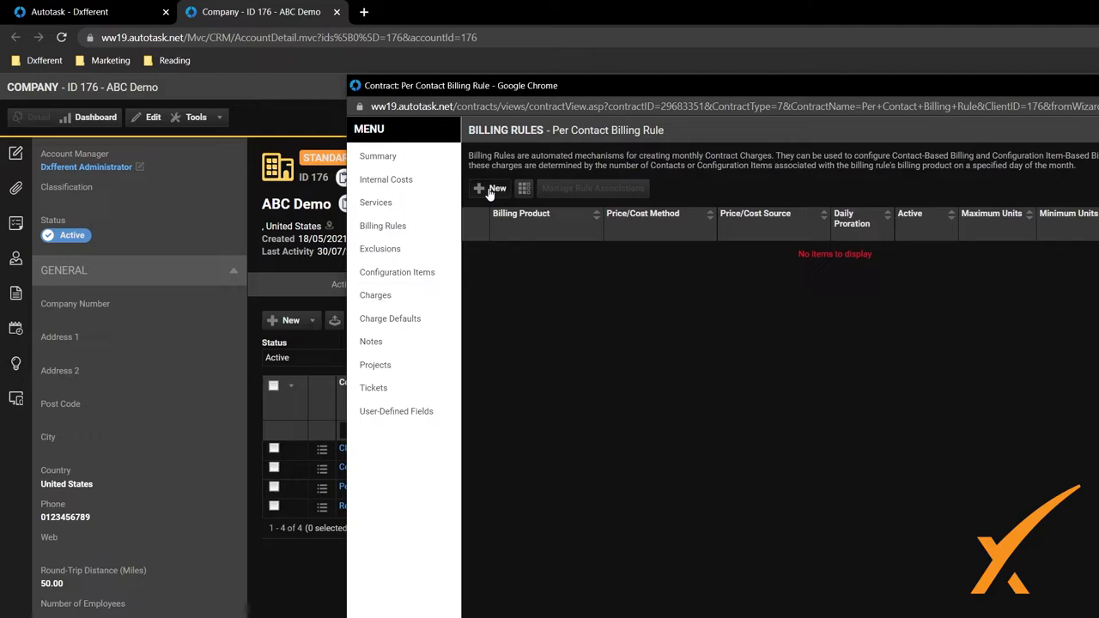
Add a billing rule using the Managed Contact product, Day 1, charges created as Billable
left_click(491, 187)
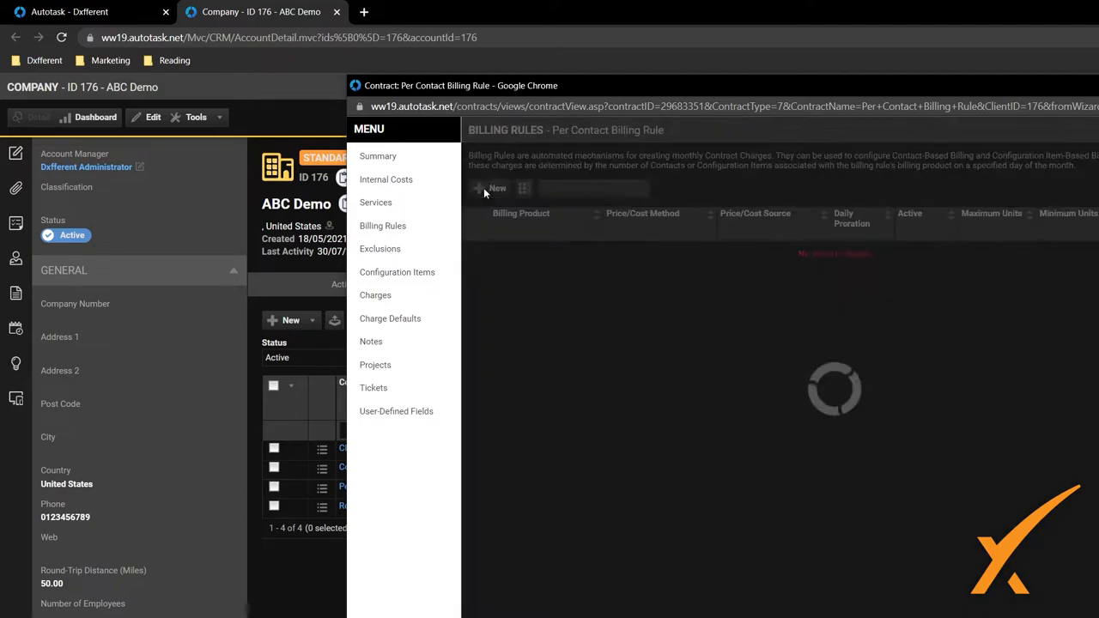
left_click(496, 188)
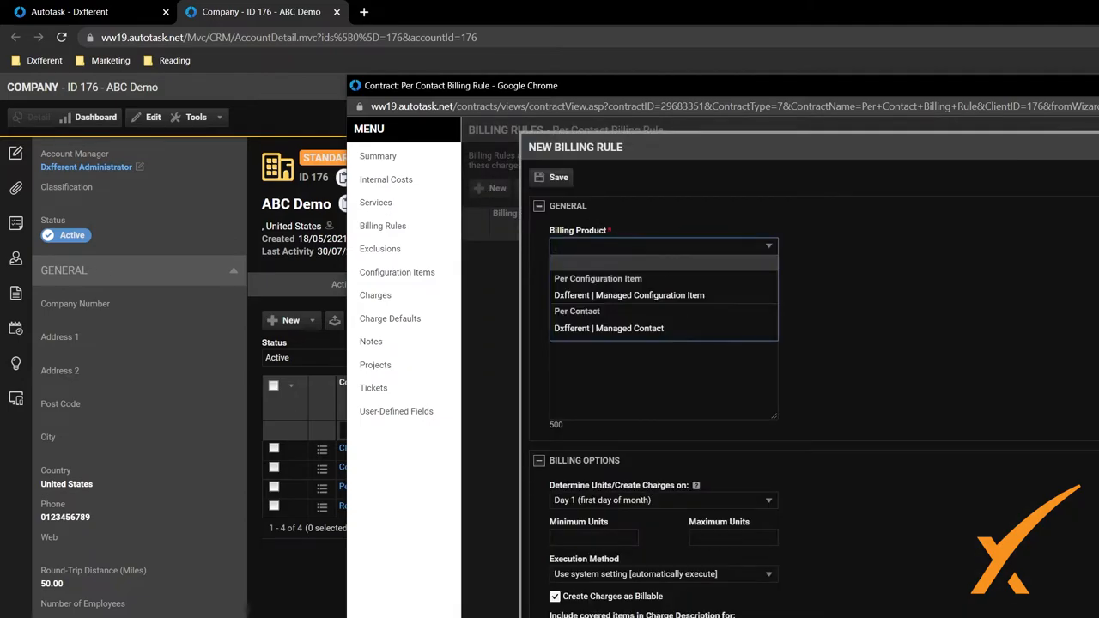
left_click(608, 328)
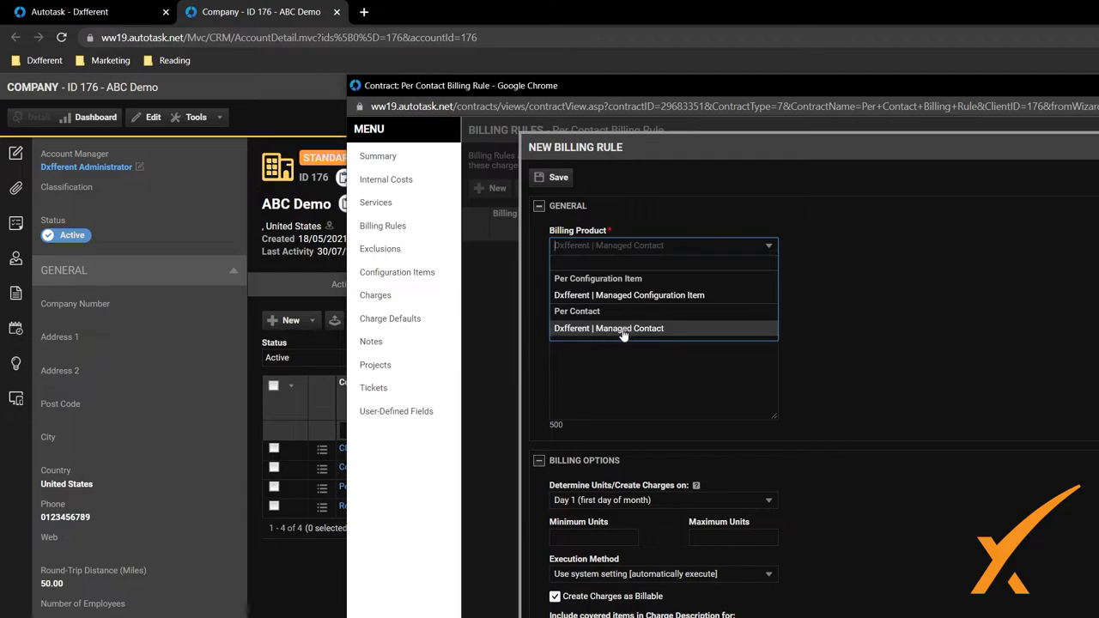
left_click(608, 328)
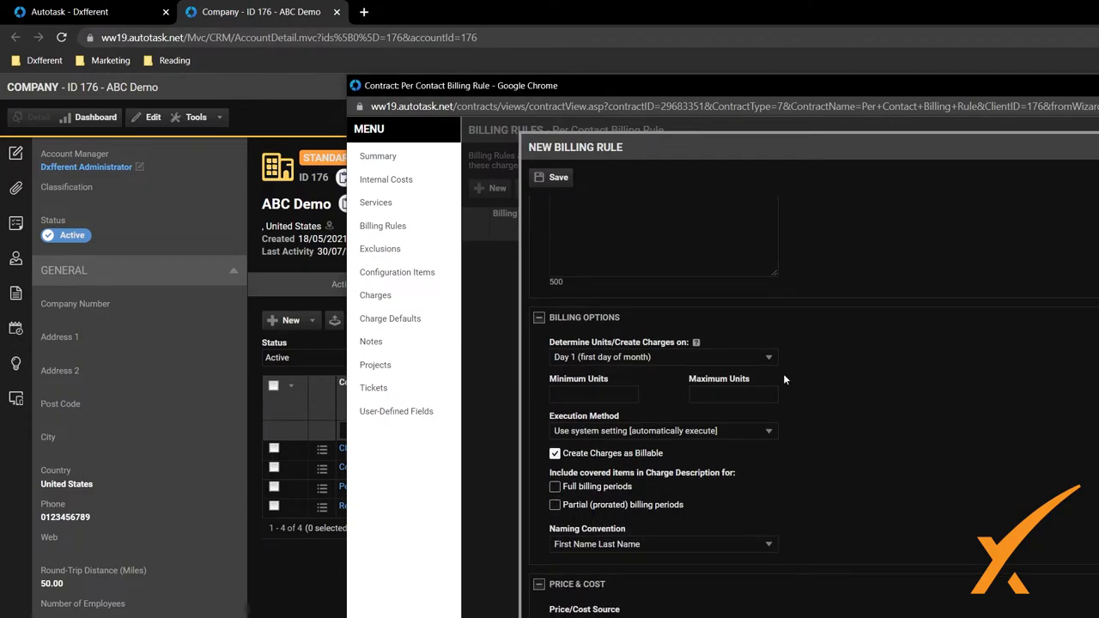
scroll("down", 3)
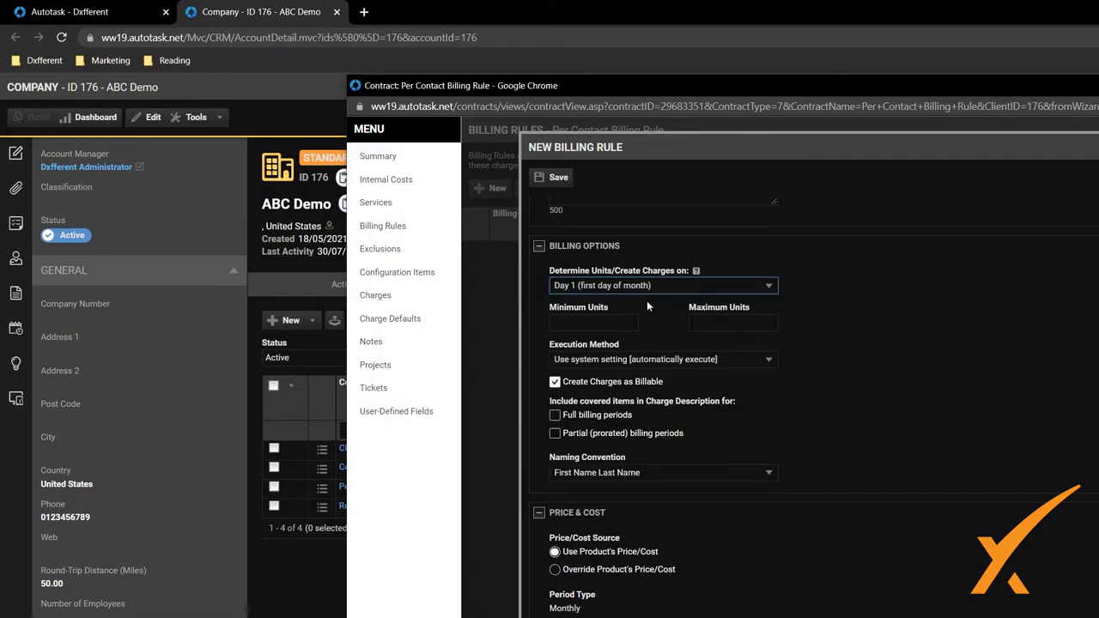
mouse_move(649, 305)
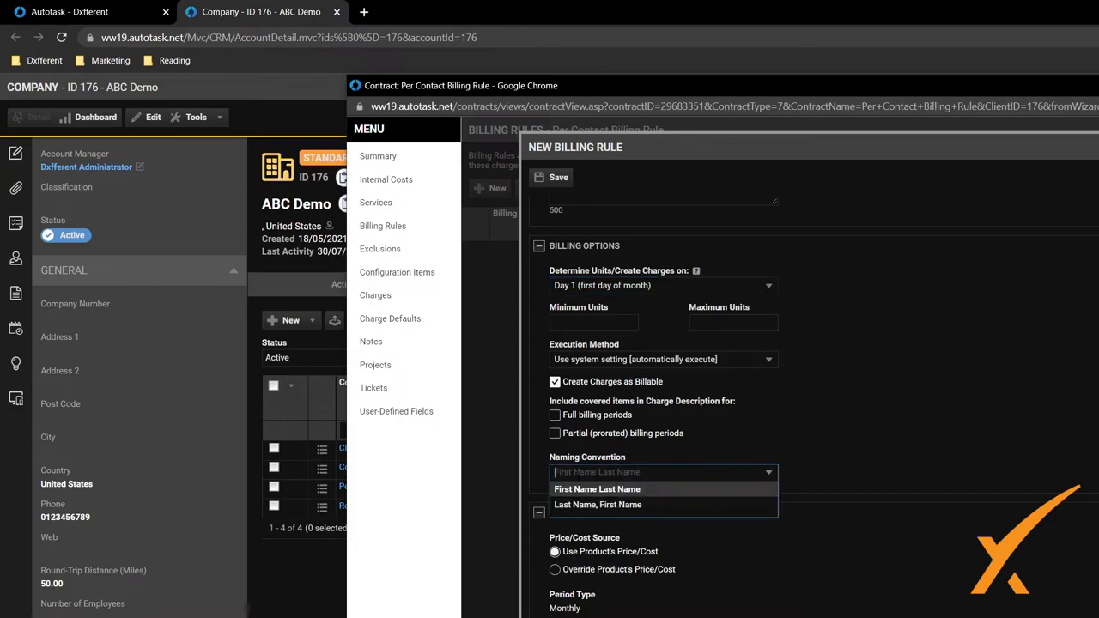
mouse_move(591, 505)
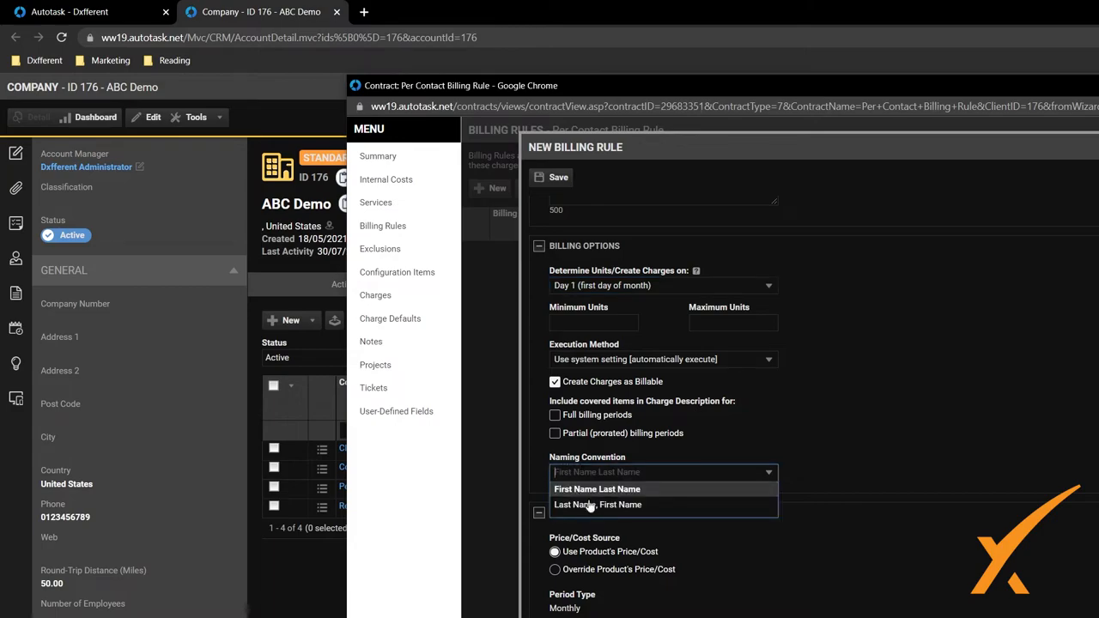
left_click(598, 488)
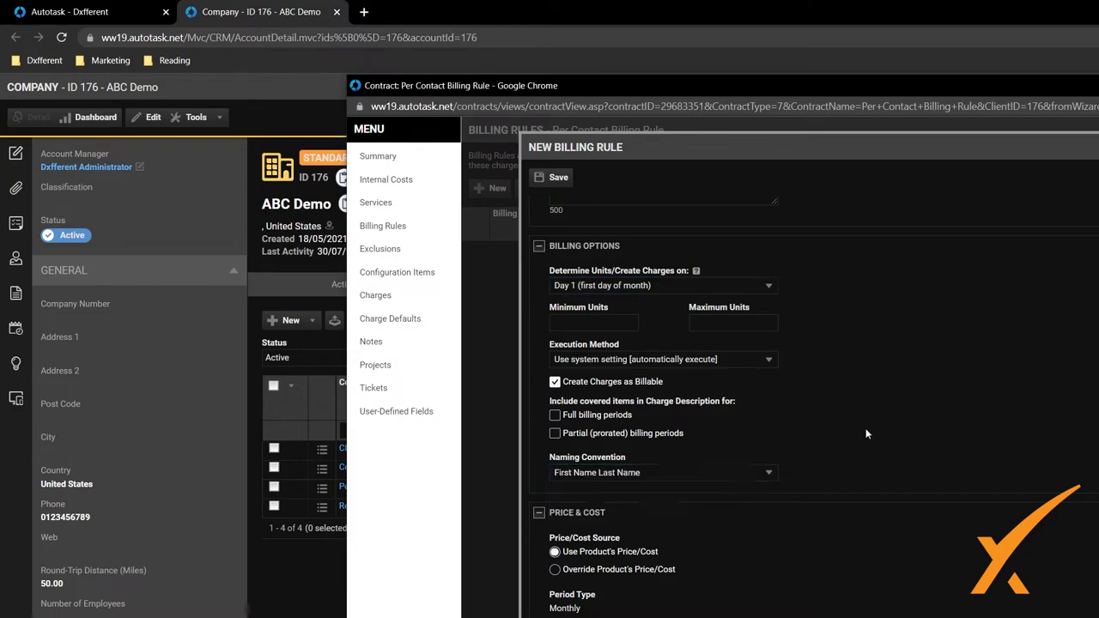
scroll("down", 3)
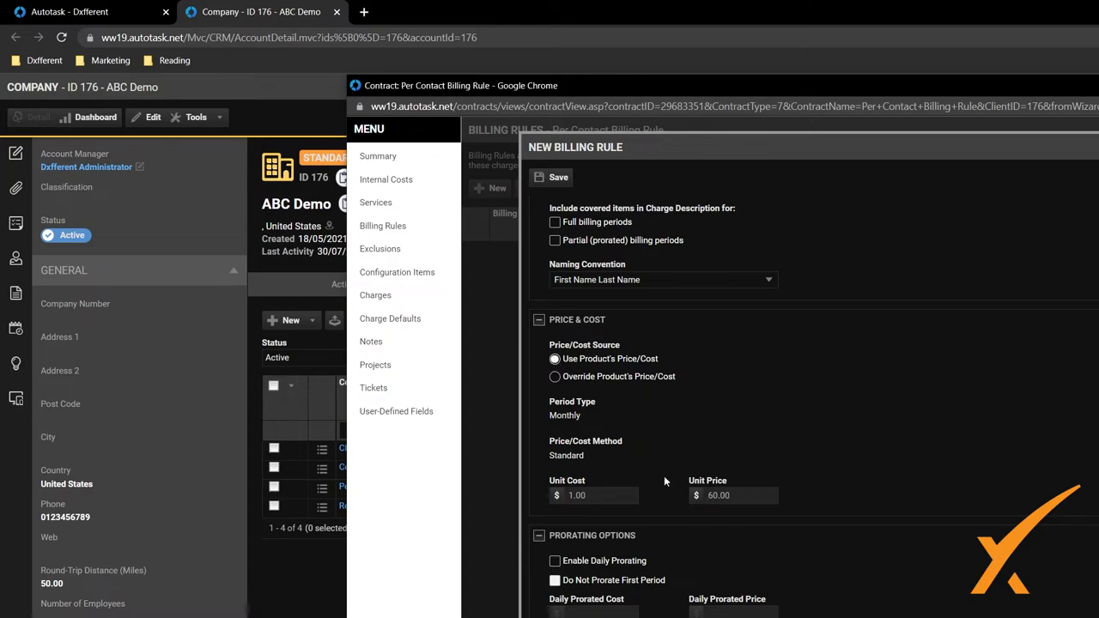
Override the product price at 75.00 and enable daily prorating at 2.50
left_click(555, 376)
type("75")
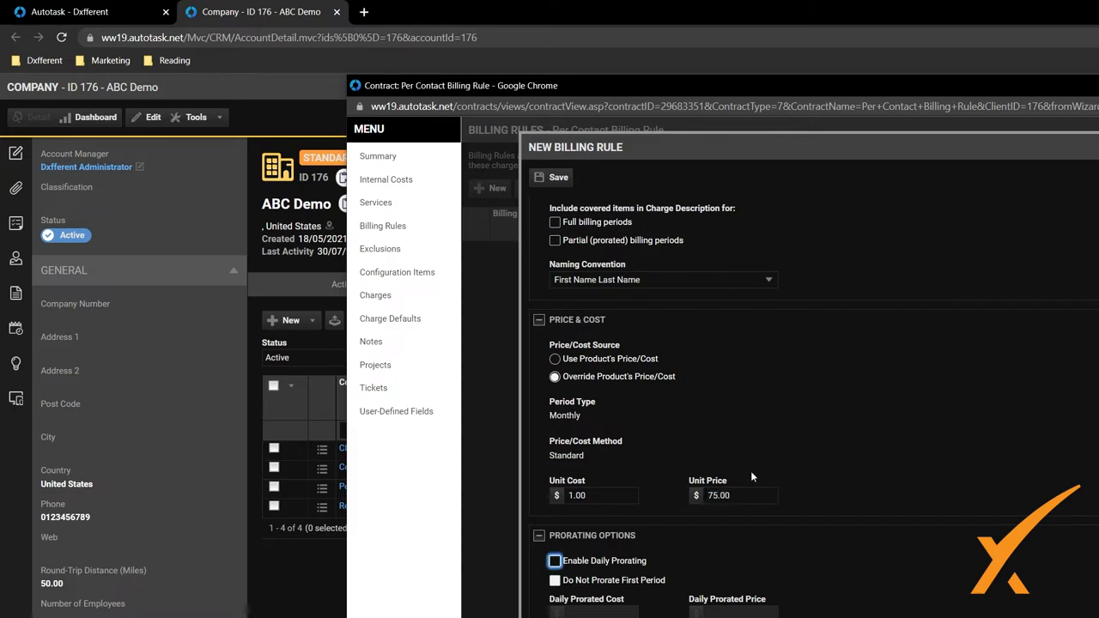
left_click(555, 560)
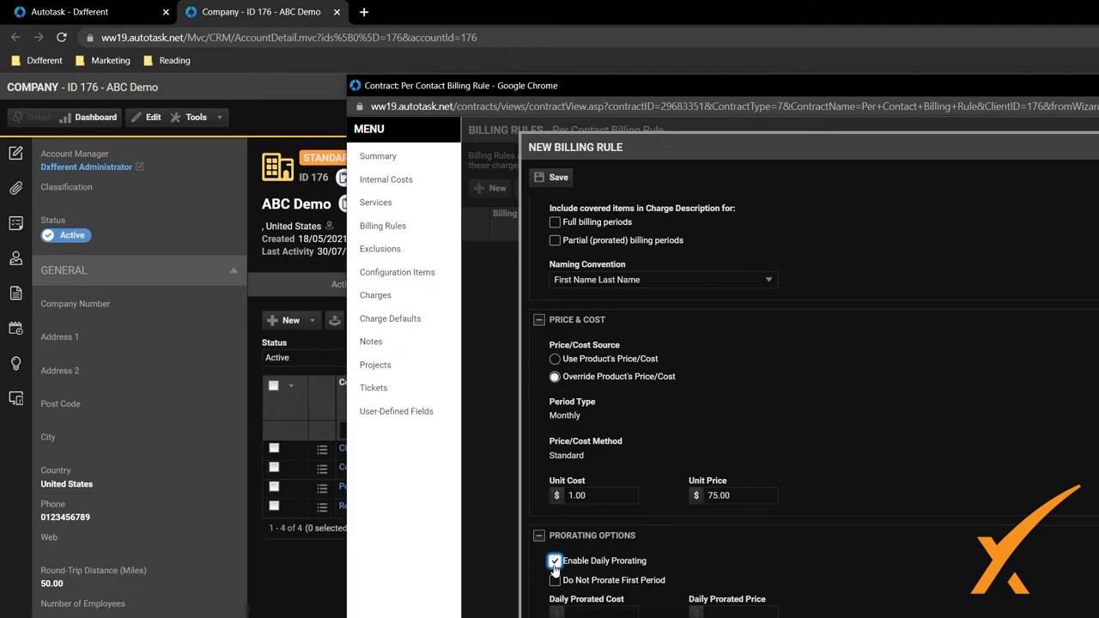
left_click(554, 560)
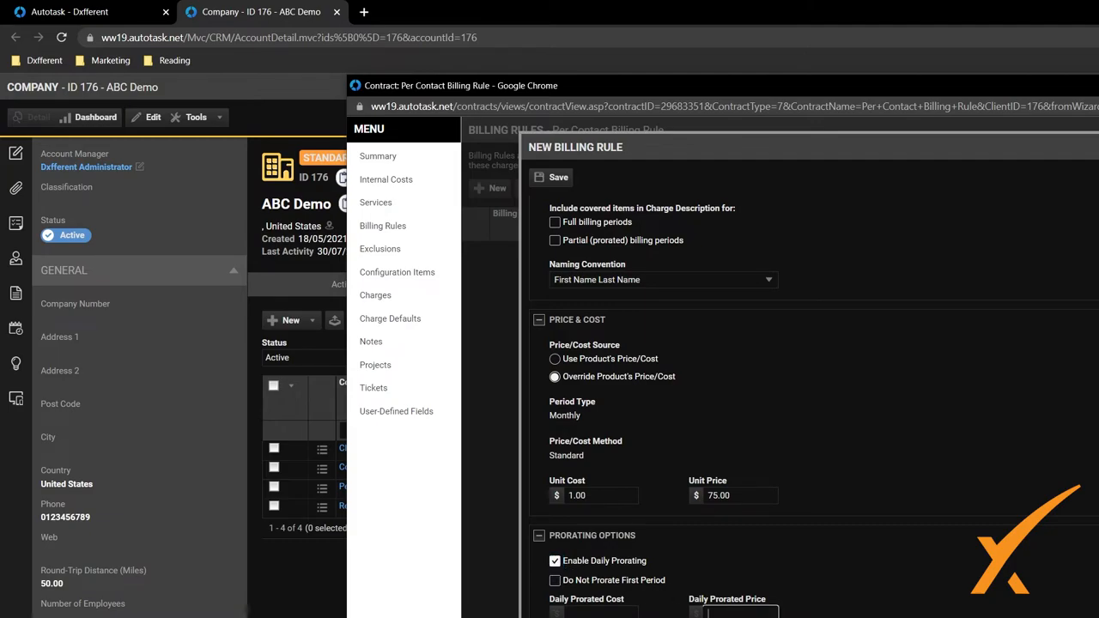
type("2")
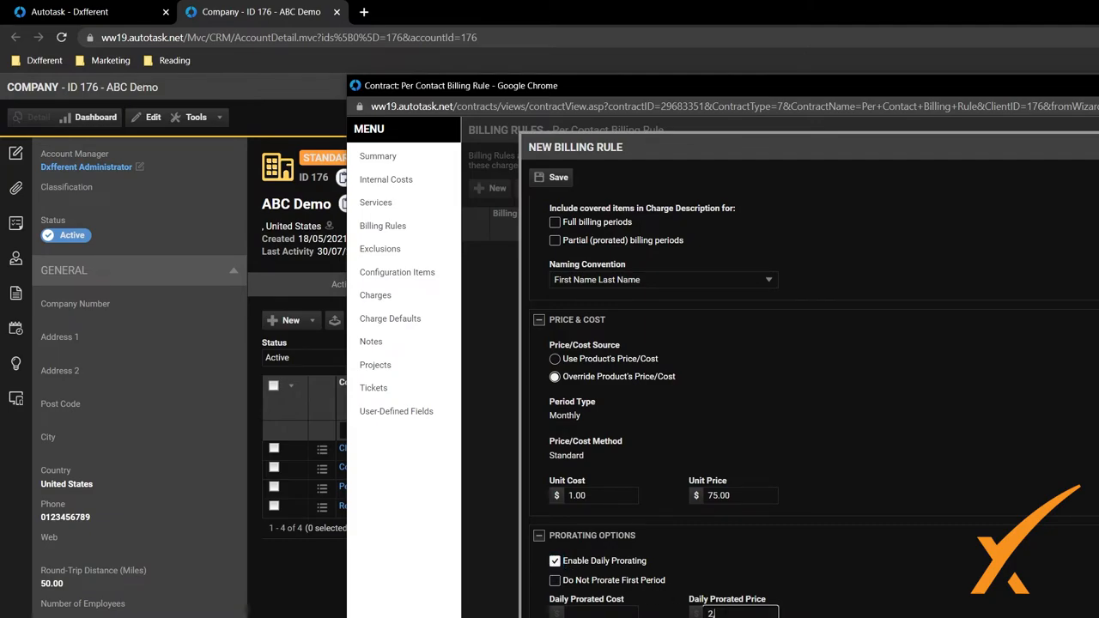
type("2.50")
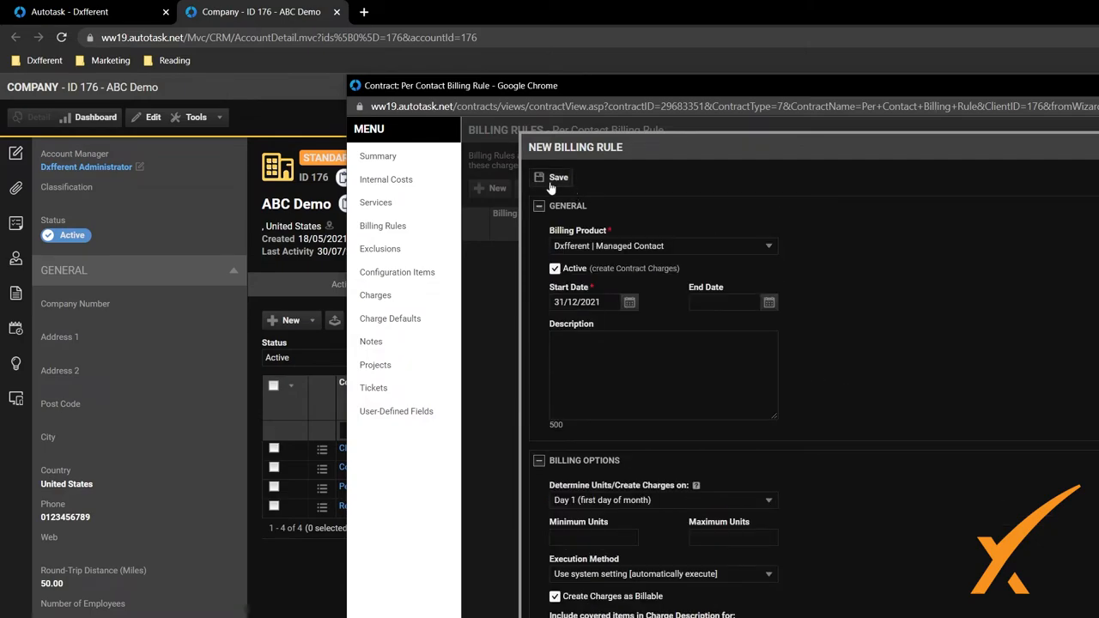
Save the billing rule and review its contact associations via Manage Rule Associations
left_click(558, 177)
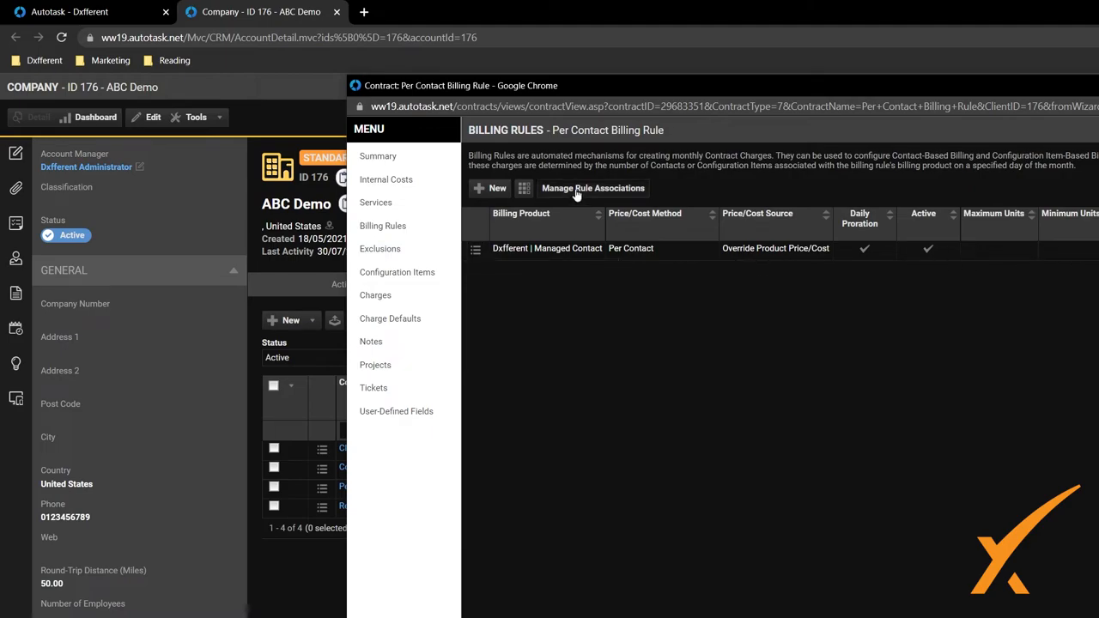
left_click(593, 188)
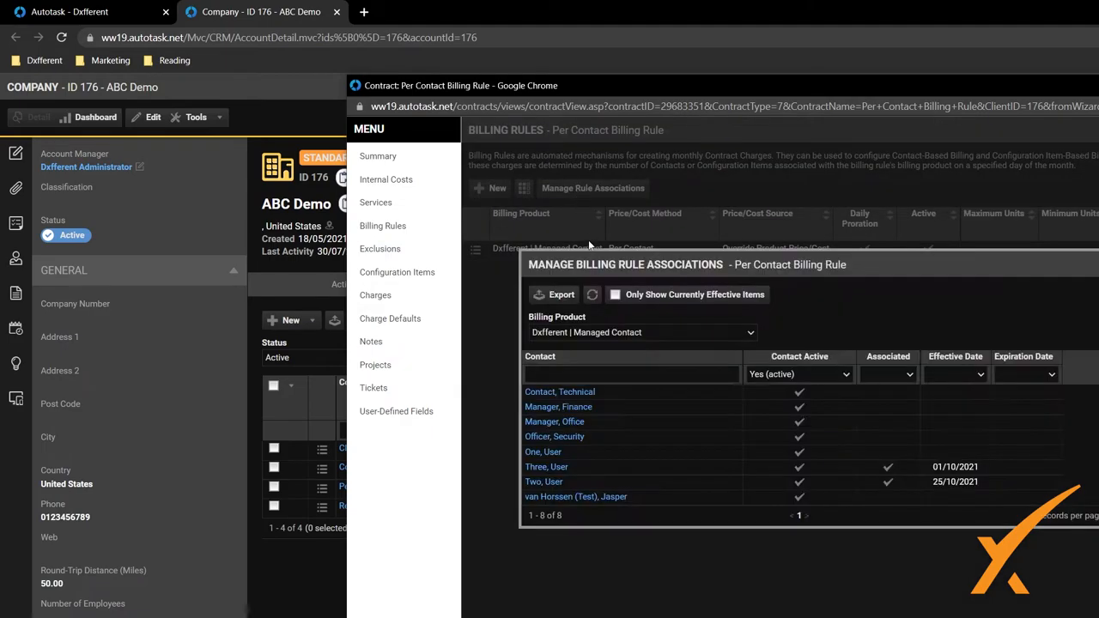
mouse_move(639, 419)
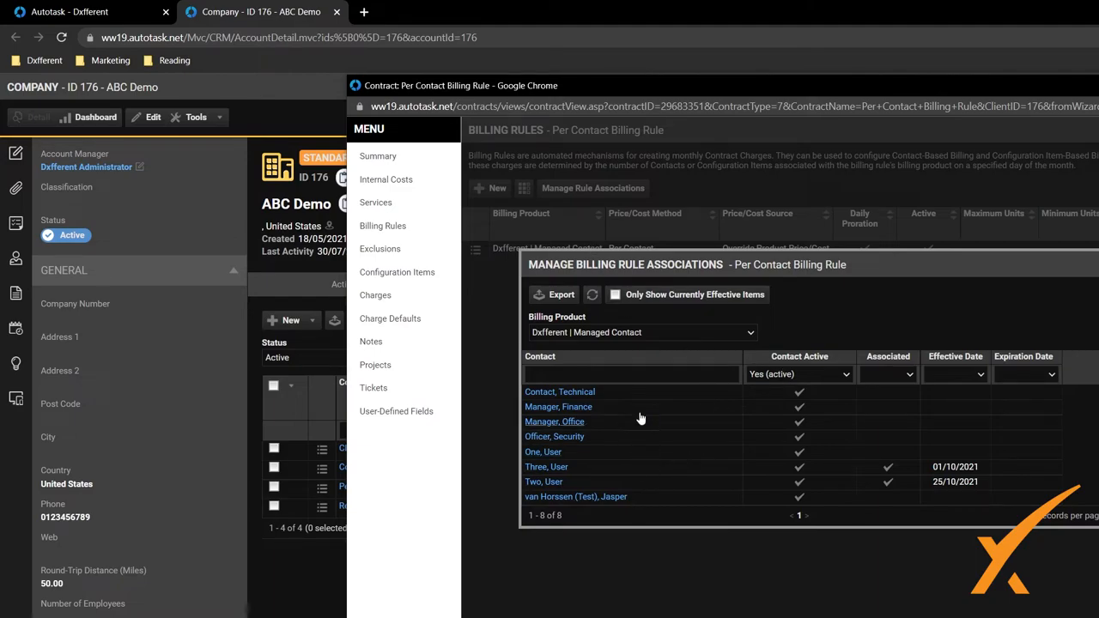
mouse_move(629, 450)
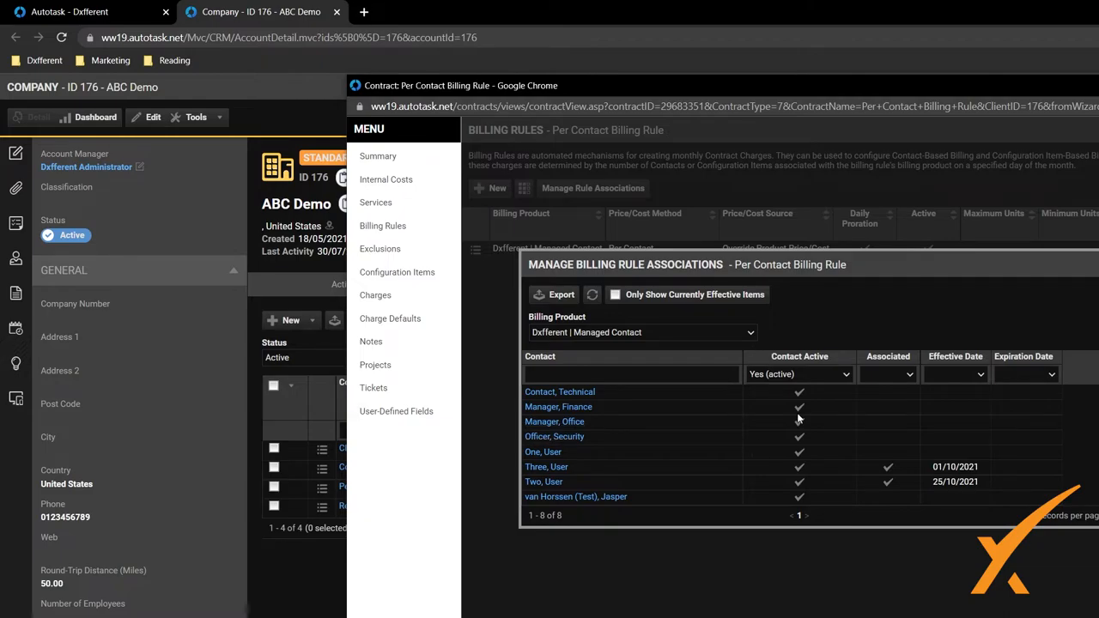
mouse_move(799, 419)
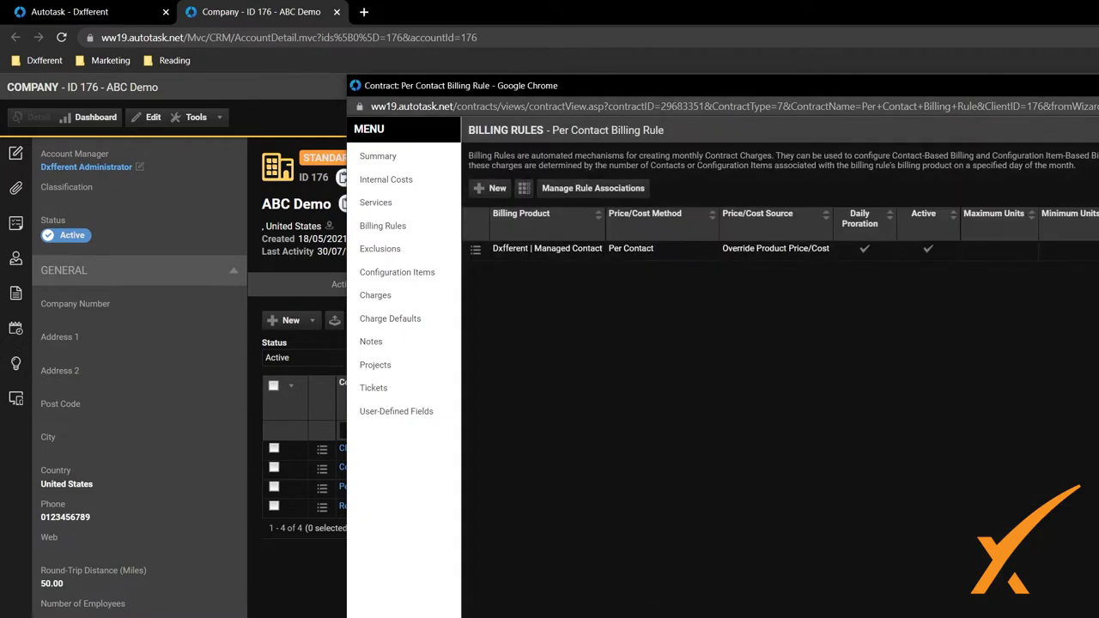
left_click(86, 10)
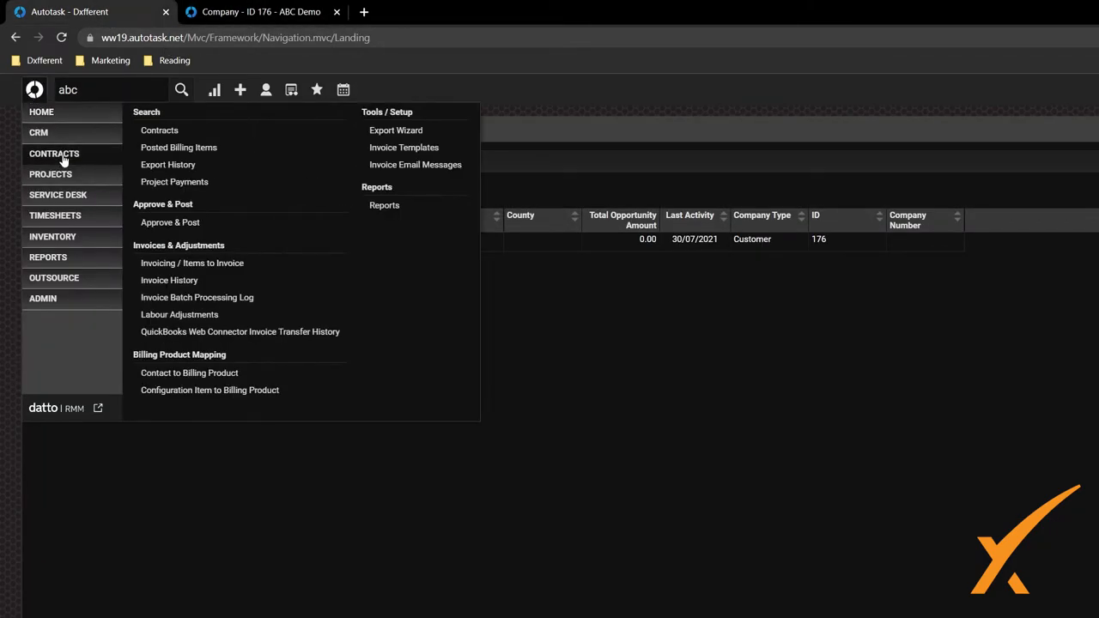
mouse_move(189, 373)
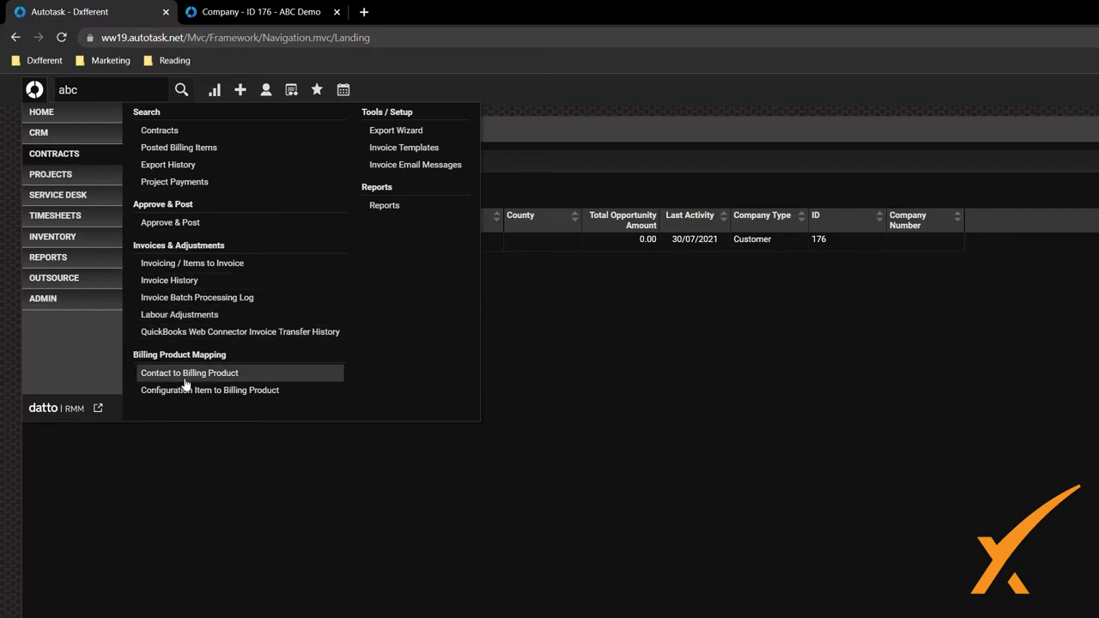
mouse_move(210, 390)
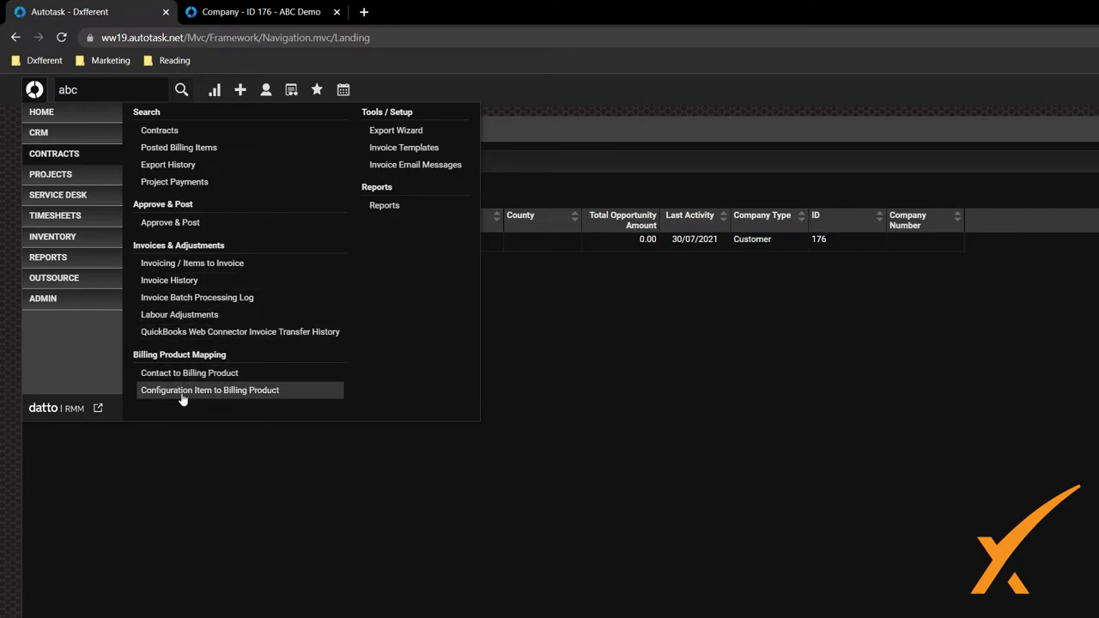
mouse_move(189, 373)
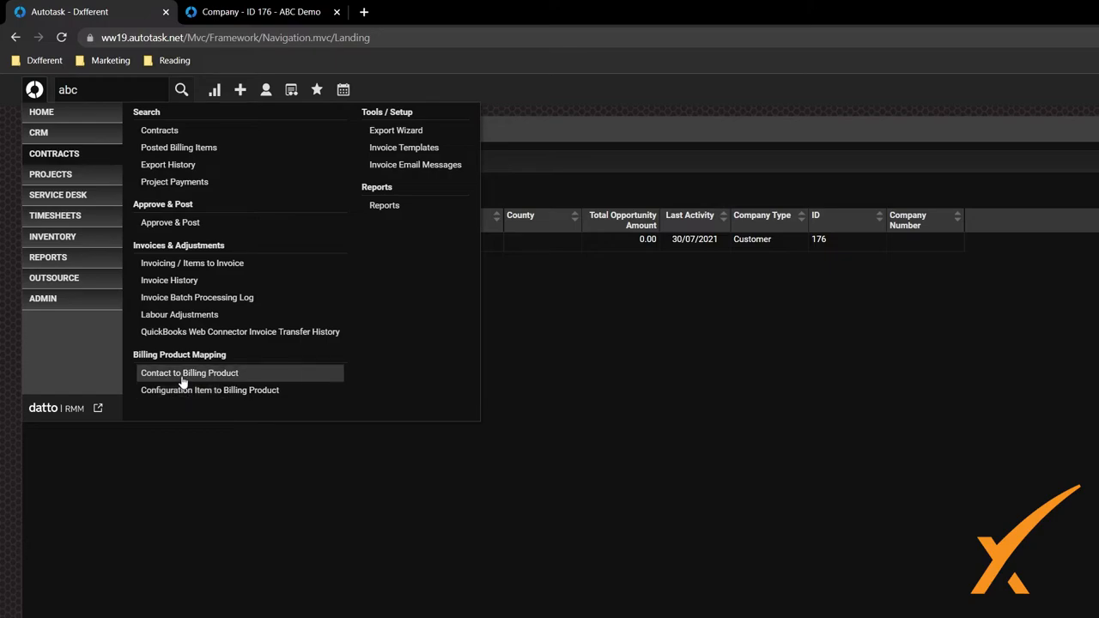
Open the Contact to Billing Product Mapping page from the Contracts menu
left_click(189, 373)
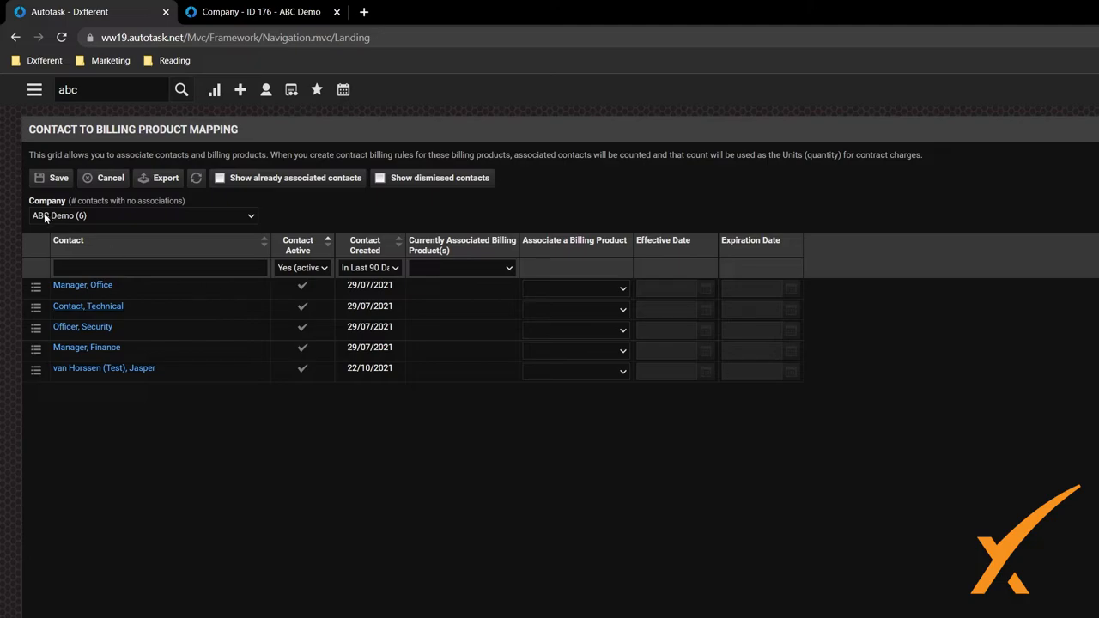
mouse_move(82, 285)
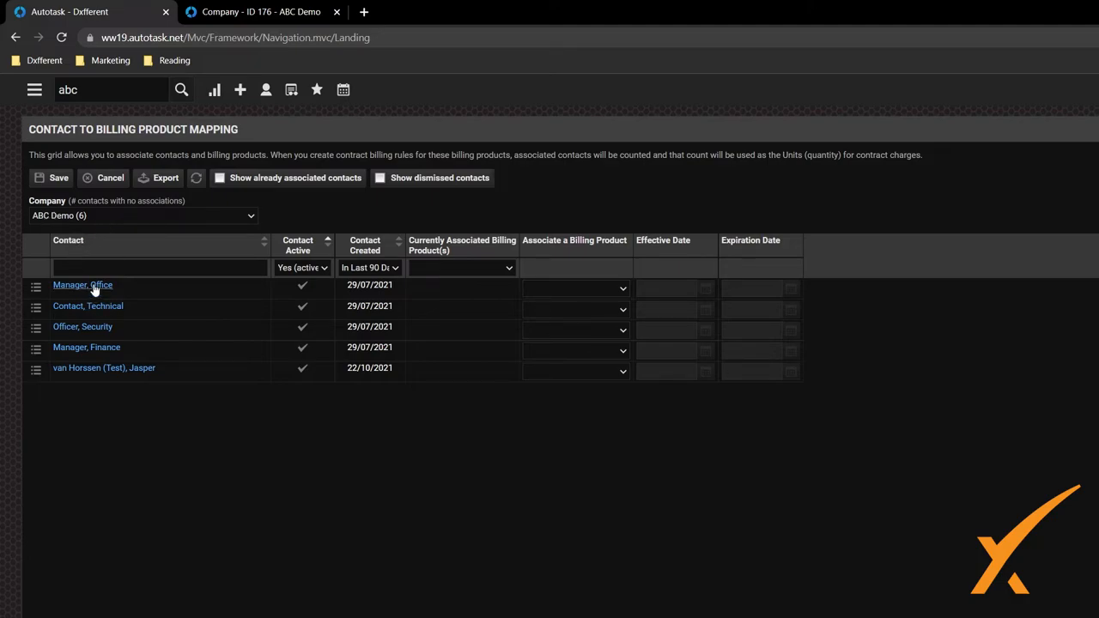
mouse_move(93, 378)
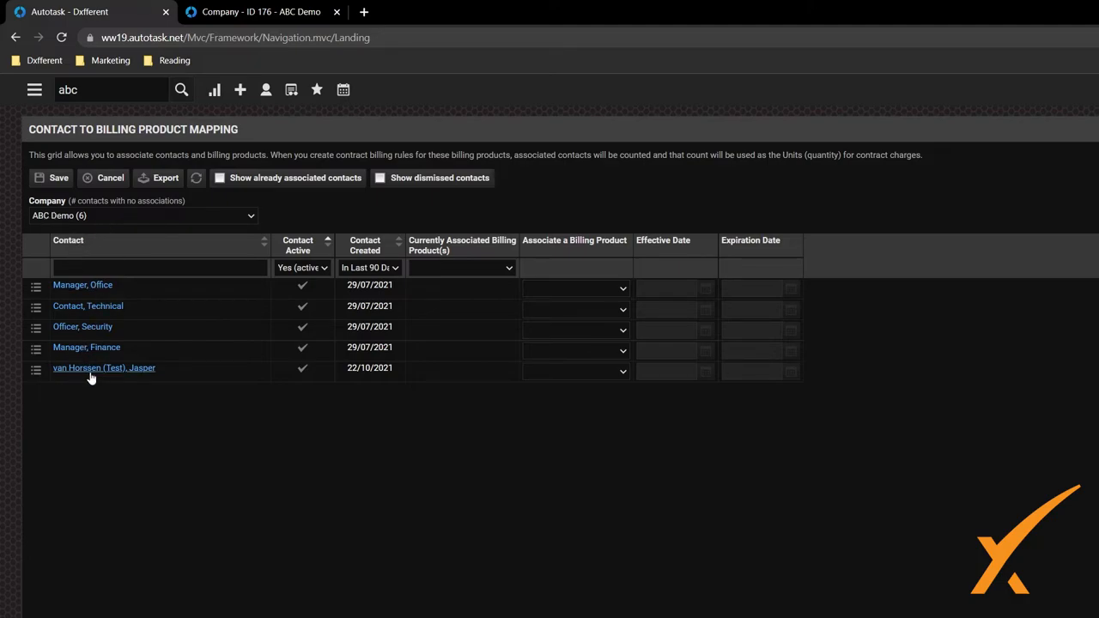
mouse_move(134, 368)
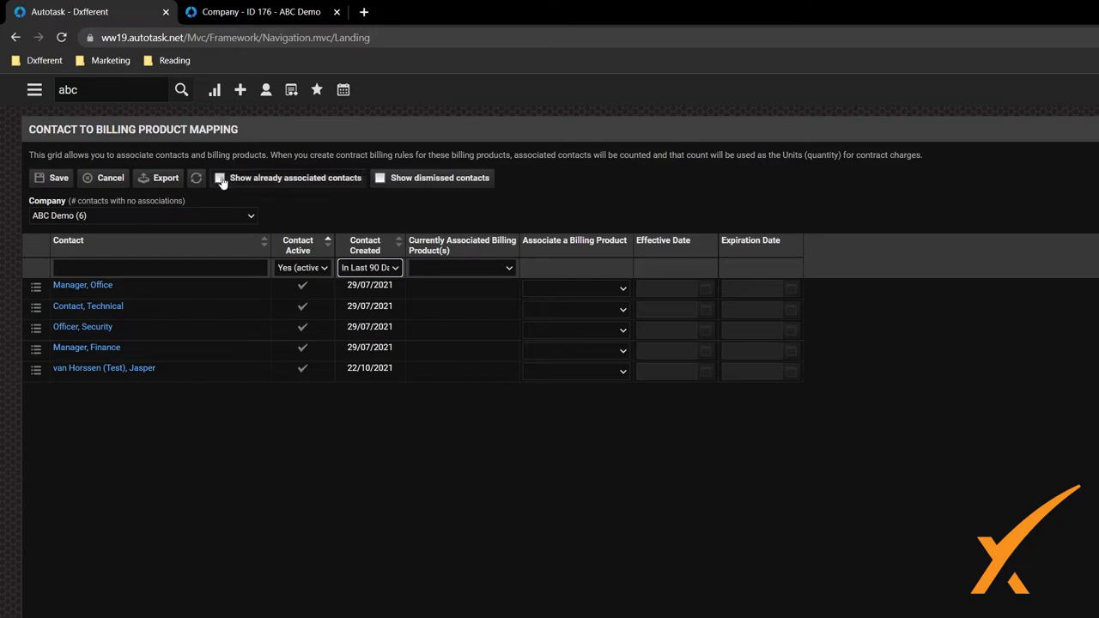
Show the billing product choices for ABC Demo's Manager, Office contact
left_click(219, 177)
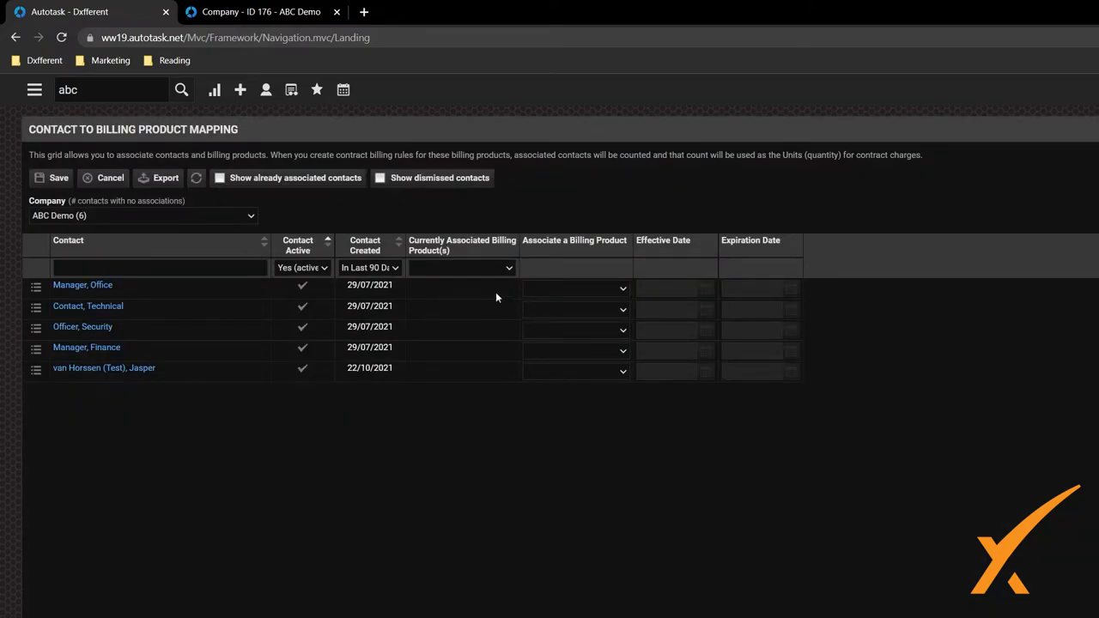
left_click(622, 289)
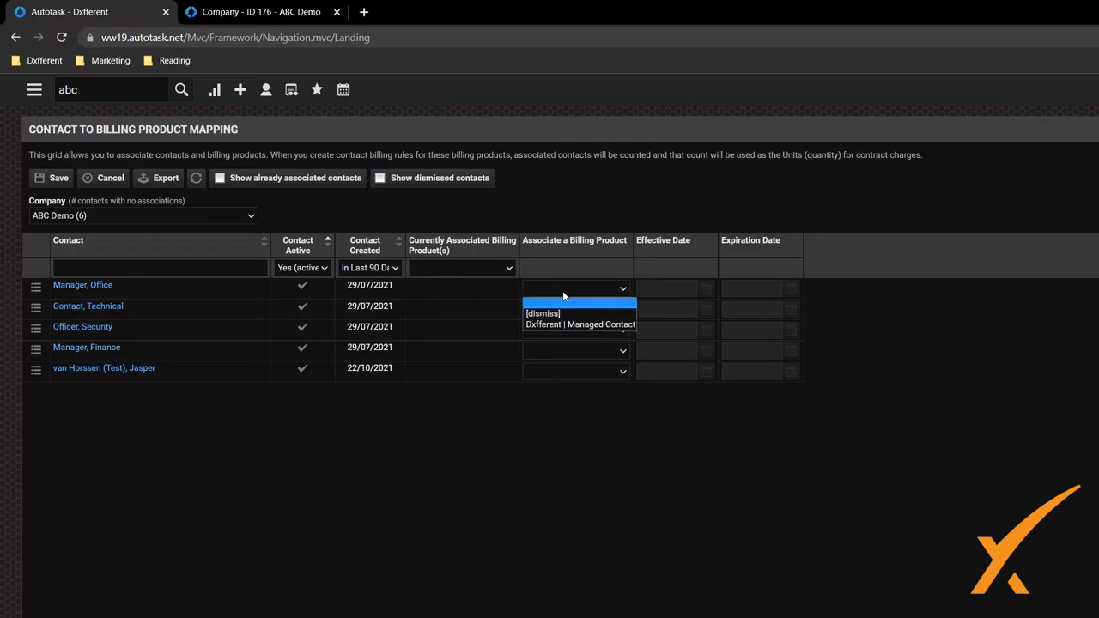
Map Manager, Office to Managed Contact effective 01/10/2021, save, and head to Admin settings
left_click(581, 324)
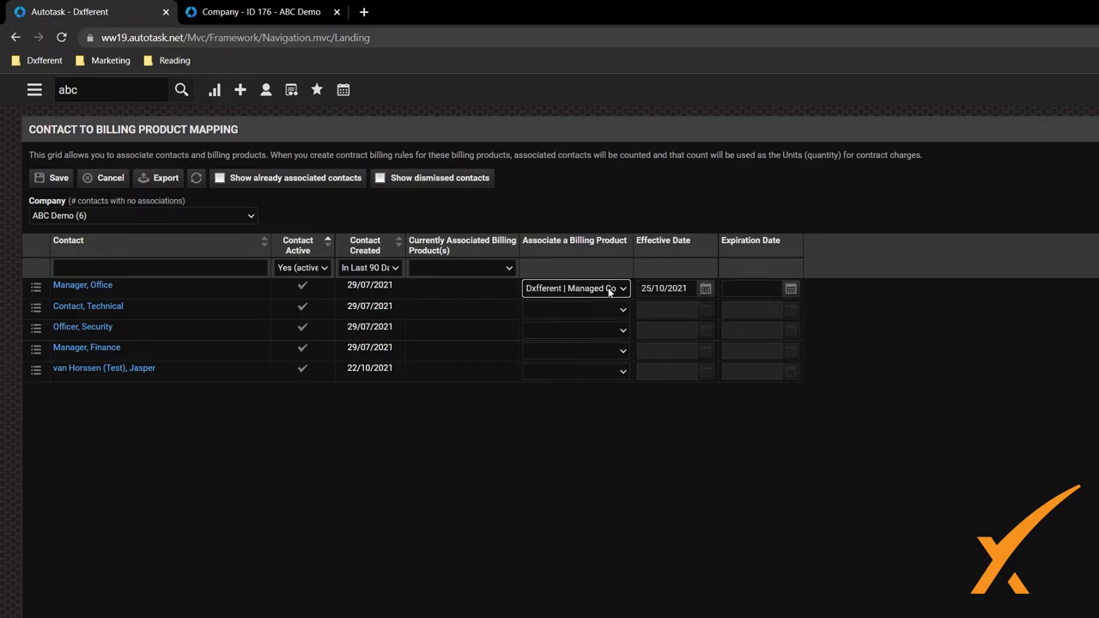
mouse_move(731, 304)
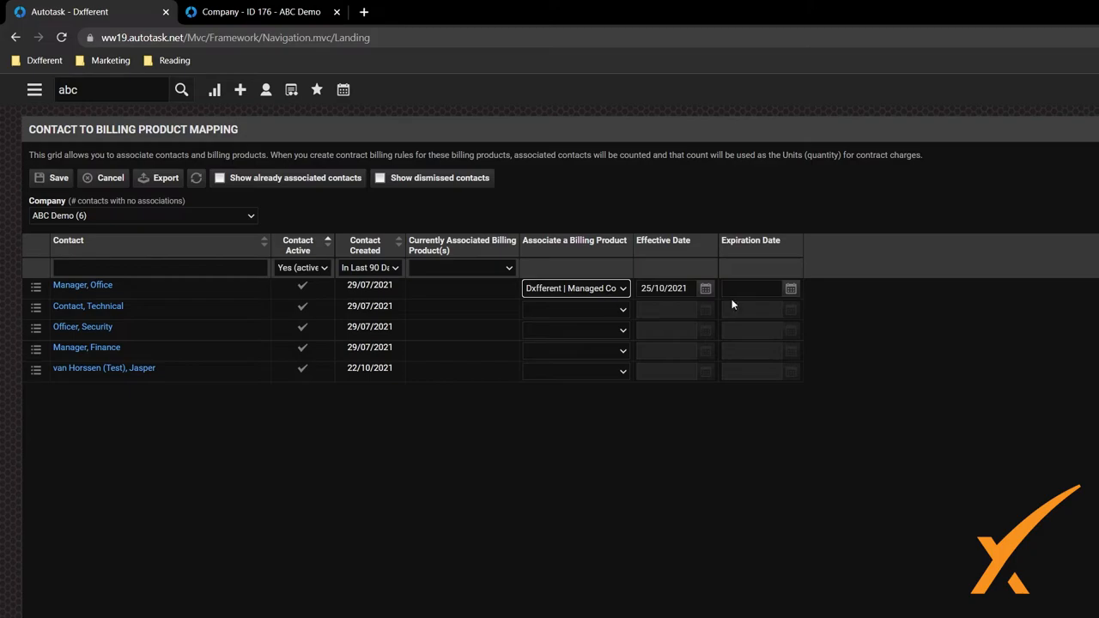
left_click(704, 289)
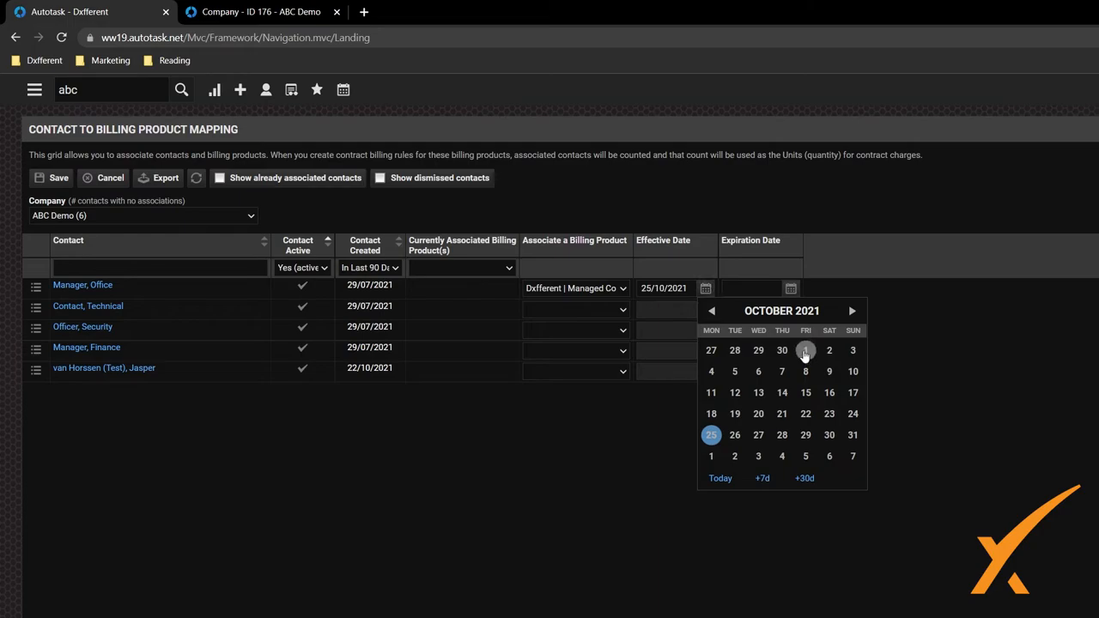
left_click(806, 350)
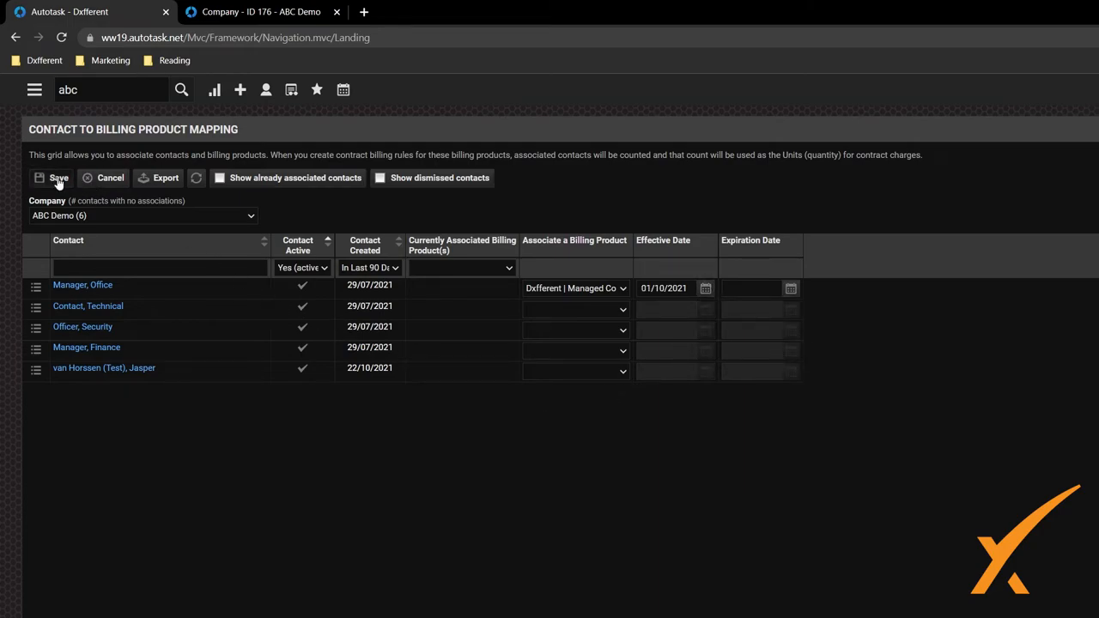
left_click(58, 177)
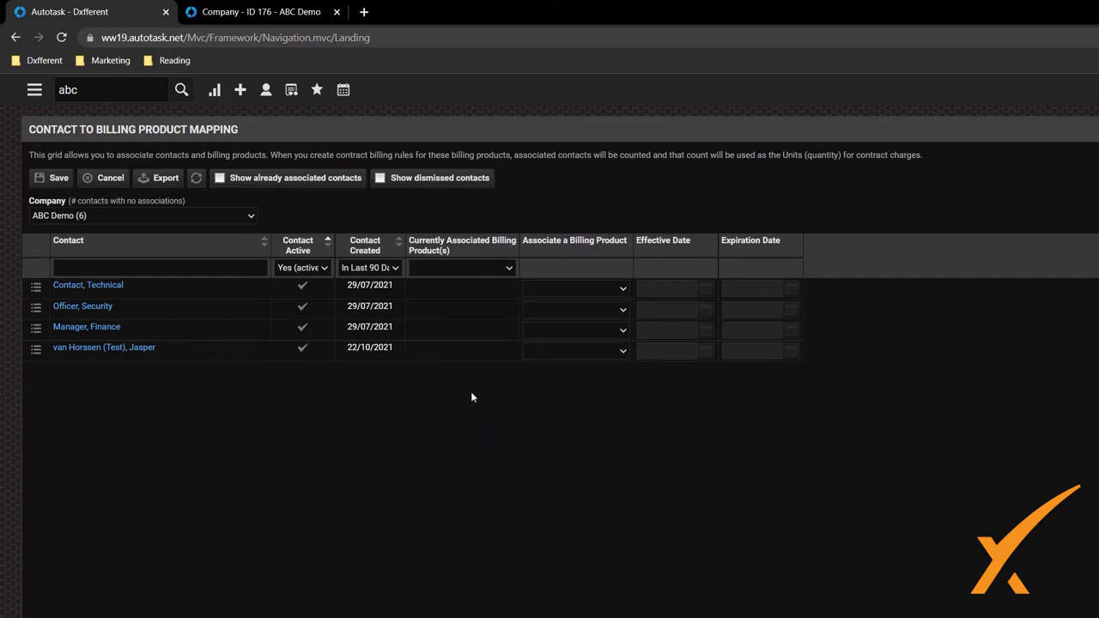
mouse_move(467, 373)
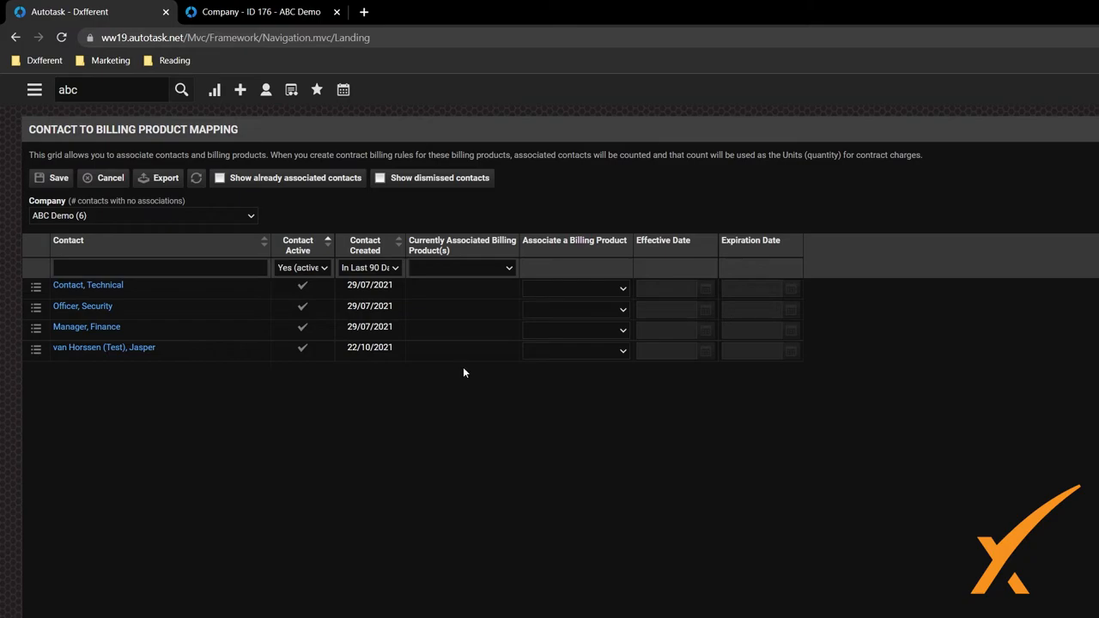
mouse_move(36, 109)
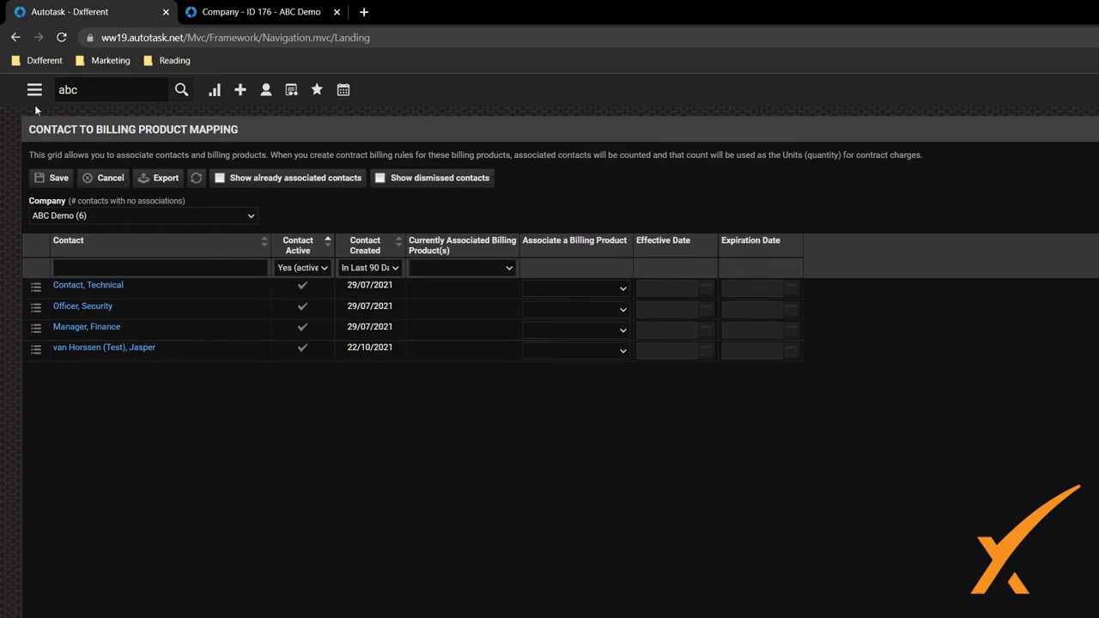
left_click(35, 90)
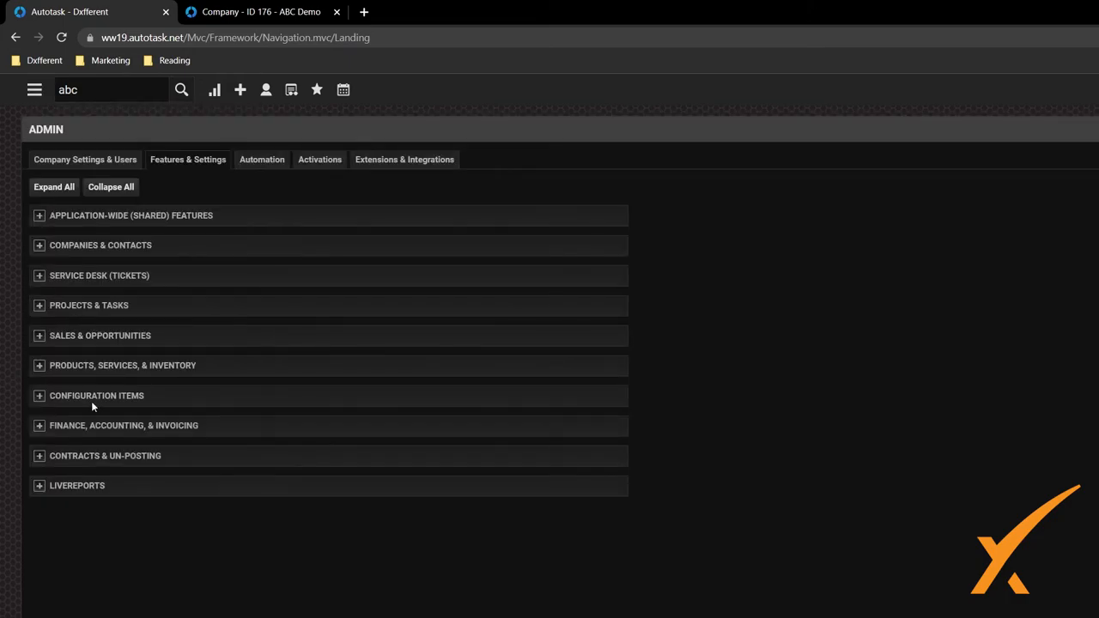
Open Contract Billing Rule History from Contracts & Un-Posting and show it for all charge dates
left_click(38, 457)
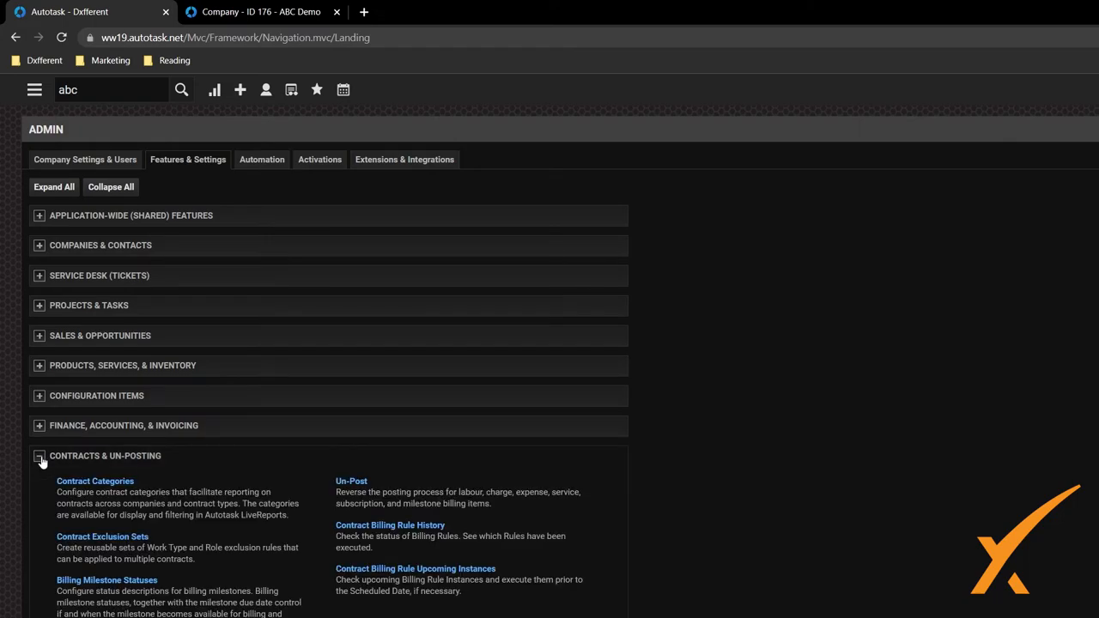
mouse_move(415, 569)
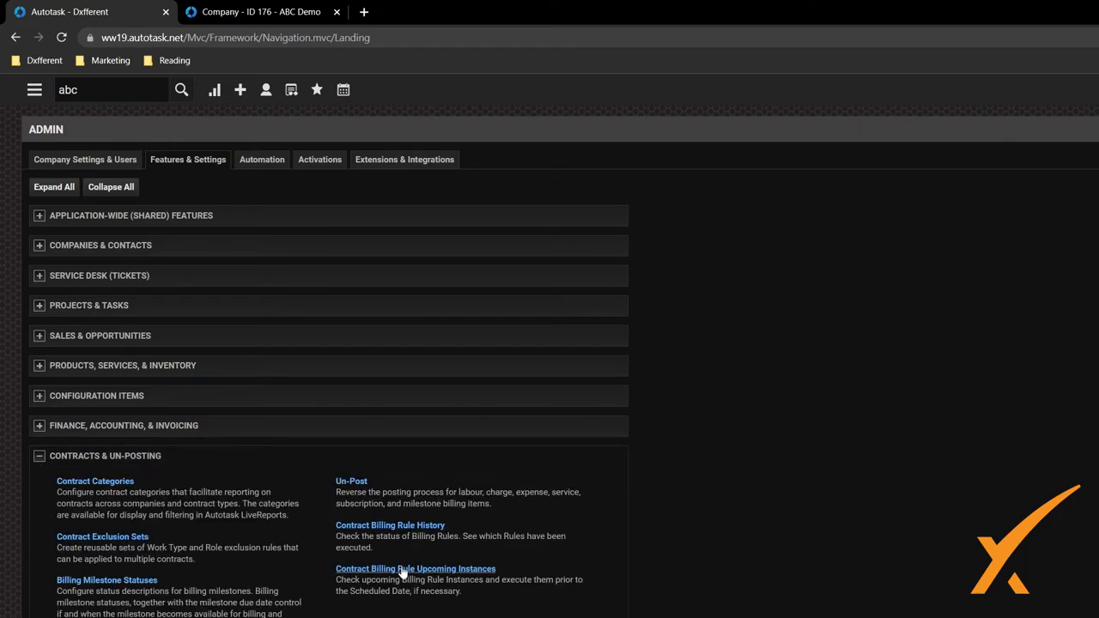
mouse_move(395, 560)
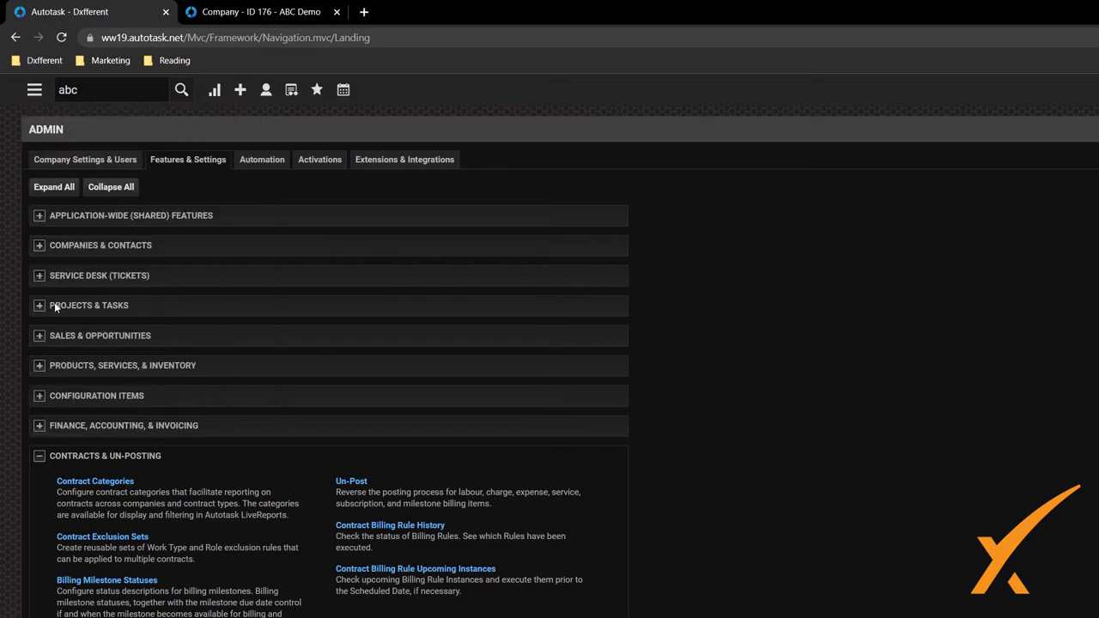
mouse_move(38, 460)
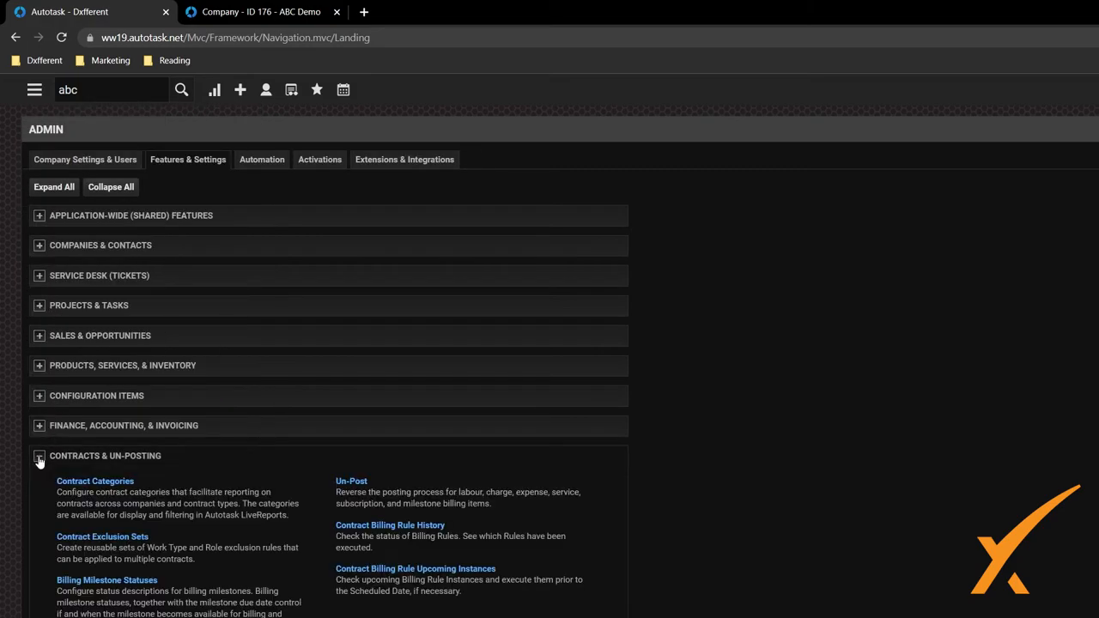
left_click(38, 457)
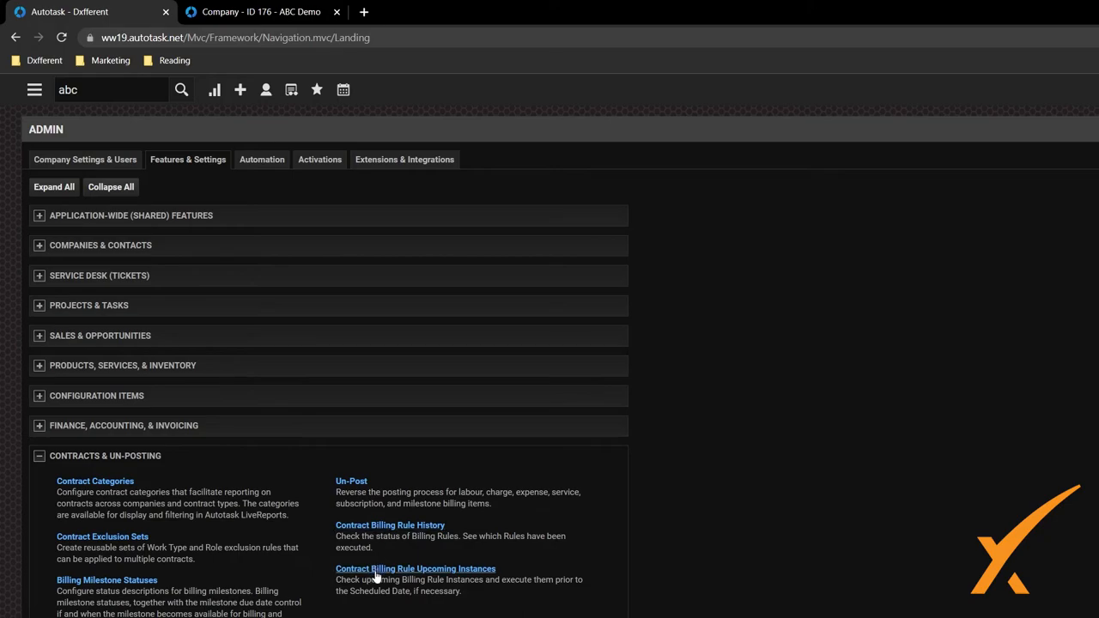
left_click(390, 525)
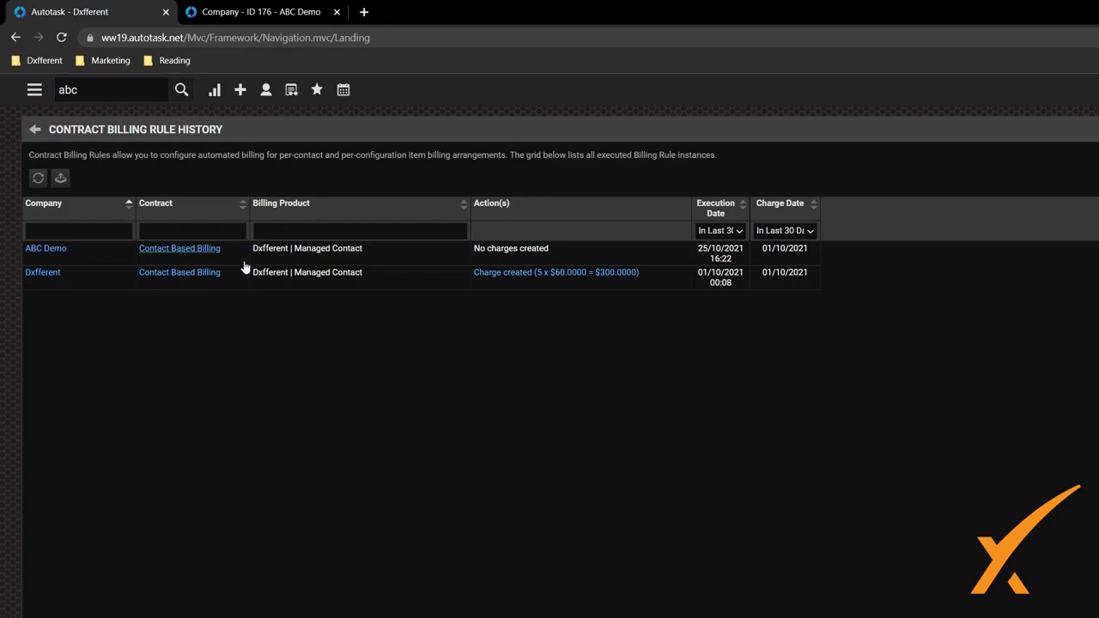
left_click(720, 231)
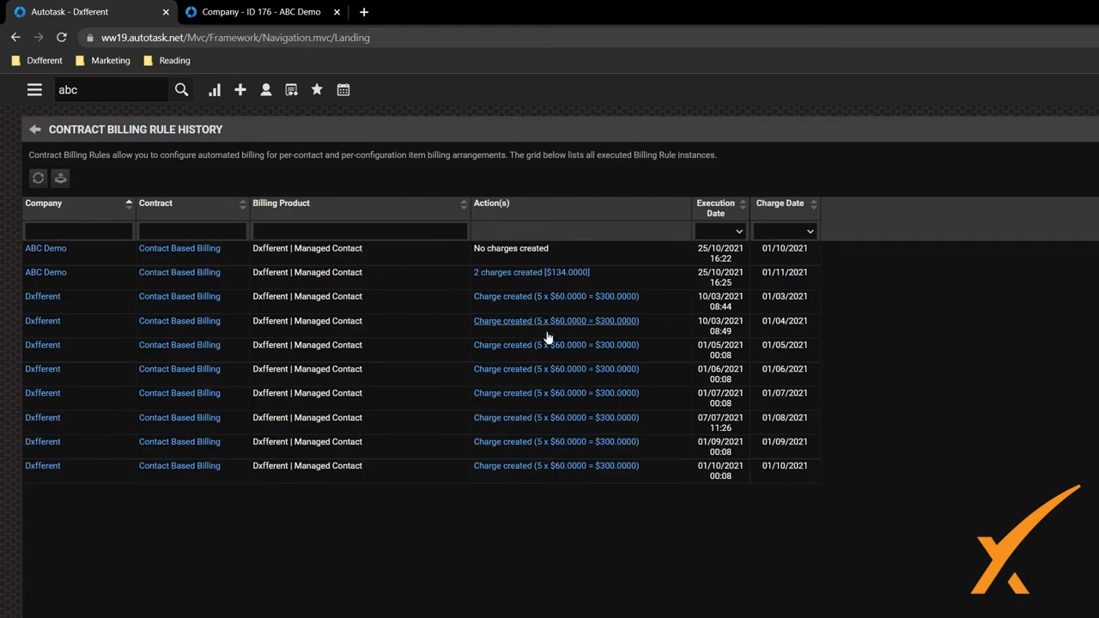
mouse_move(620, 391)
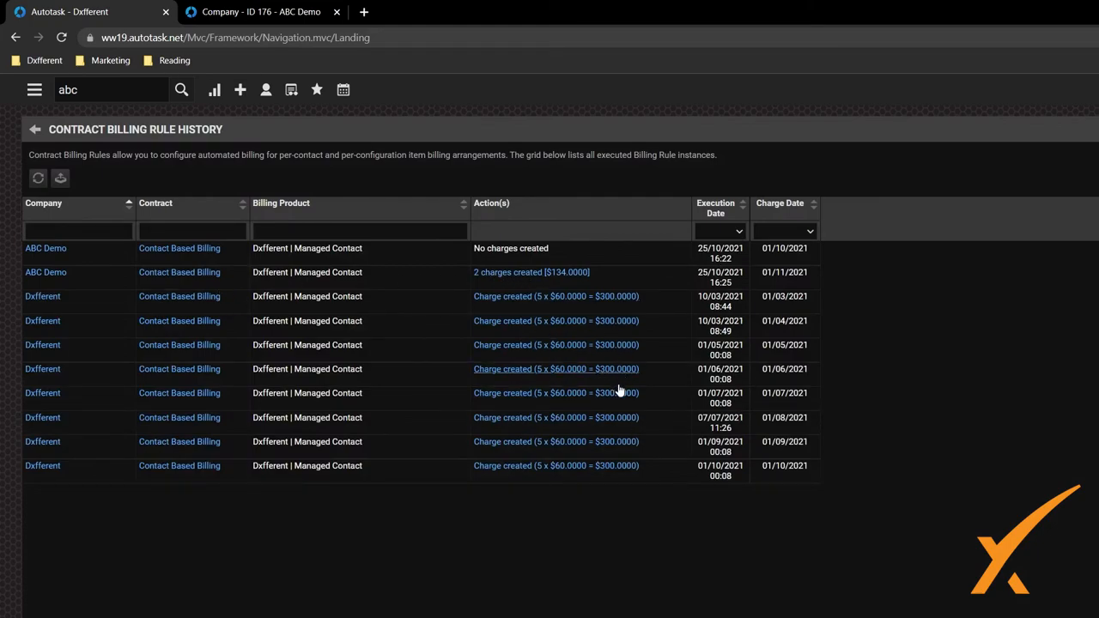
mouse_move(210, 196)
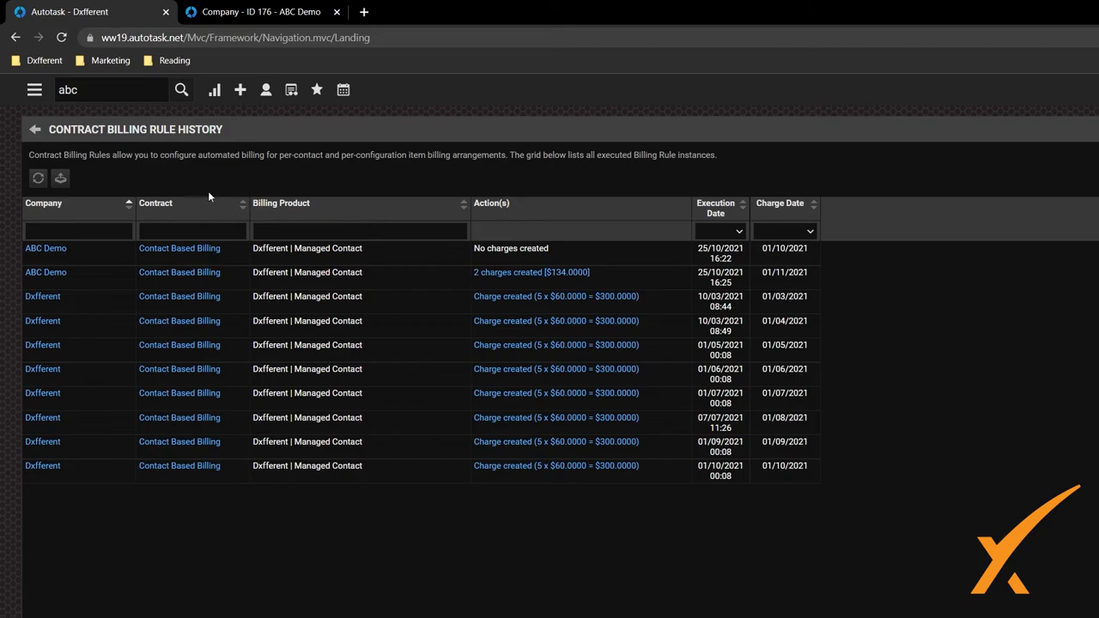
mouse_move(35, 130)
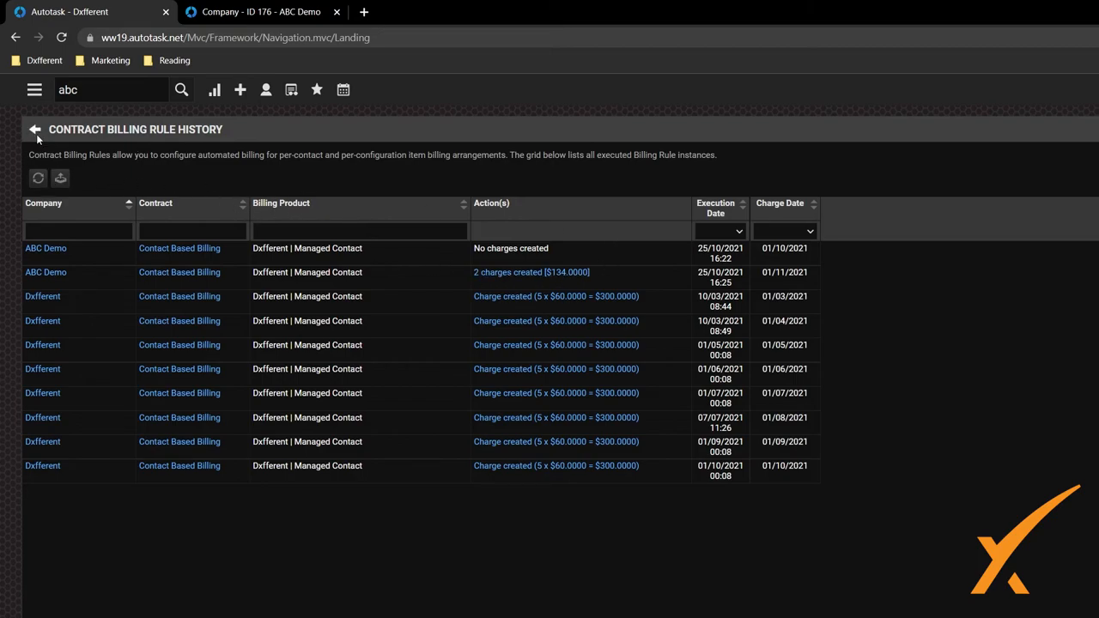
Return to admin settings and open Contract Billing Rule Upcoming Instances
left_click(35, 128)
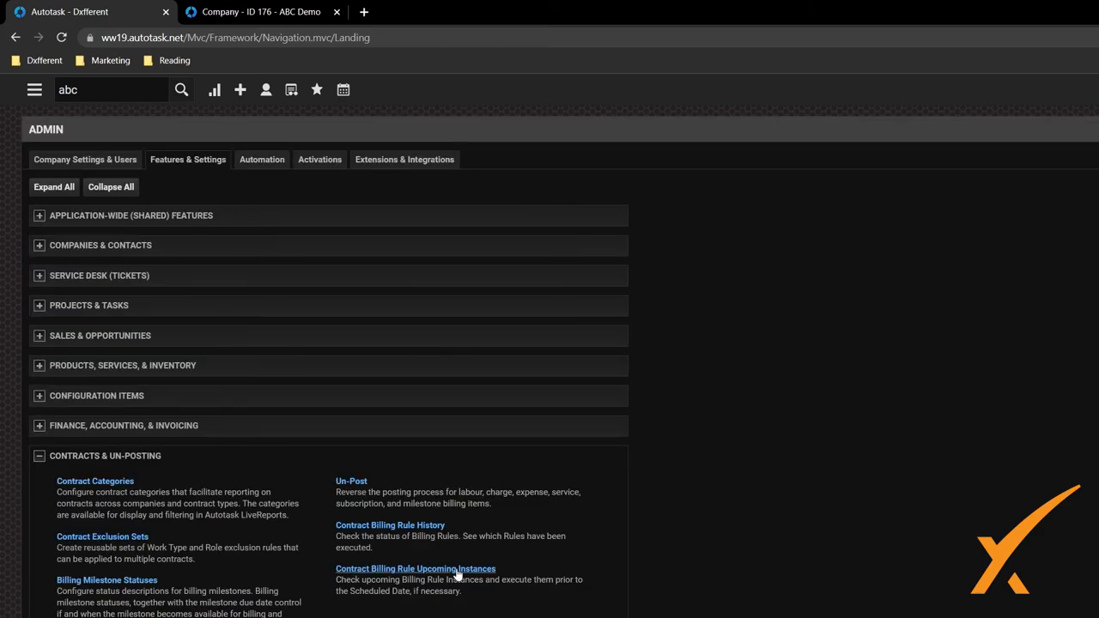
left_click(416, 568)
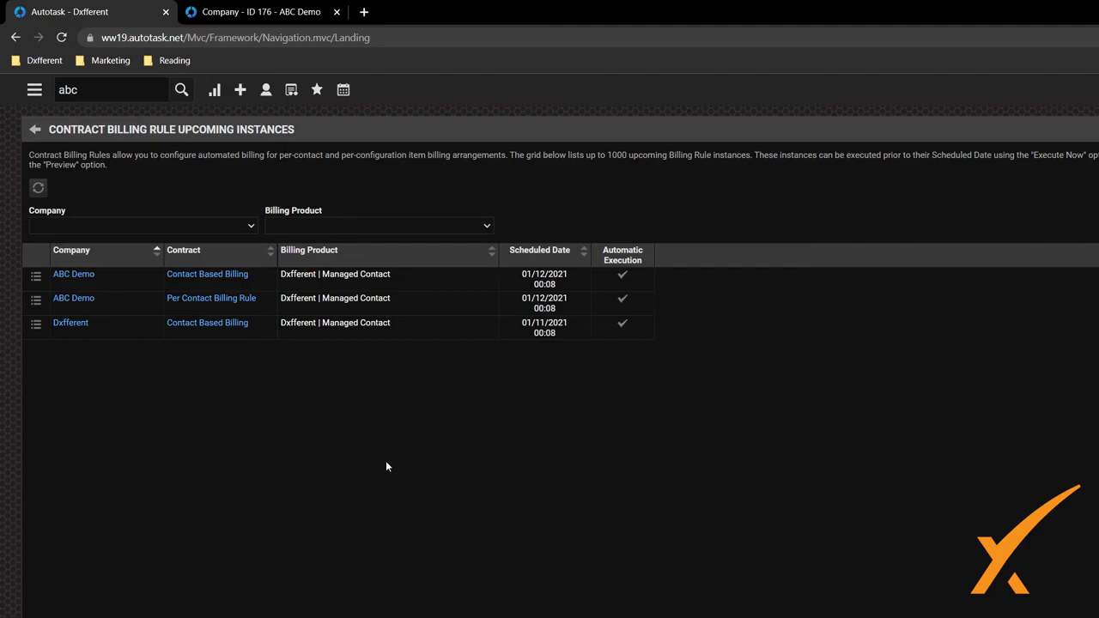
mouse_move(206, 275)
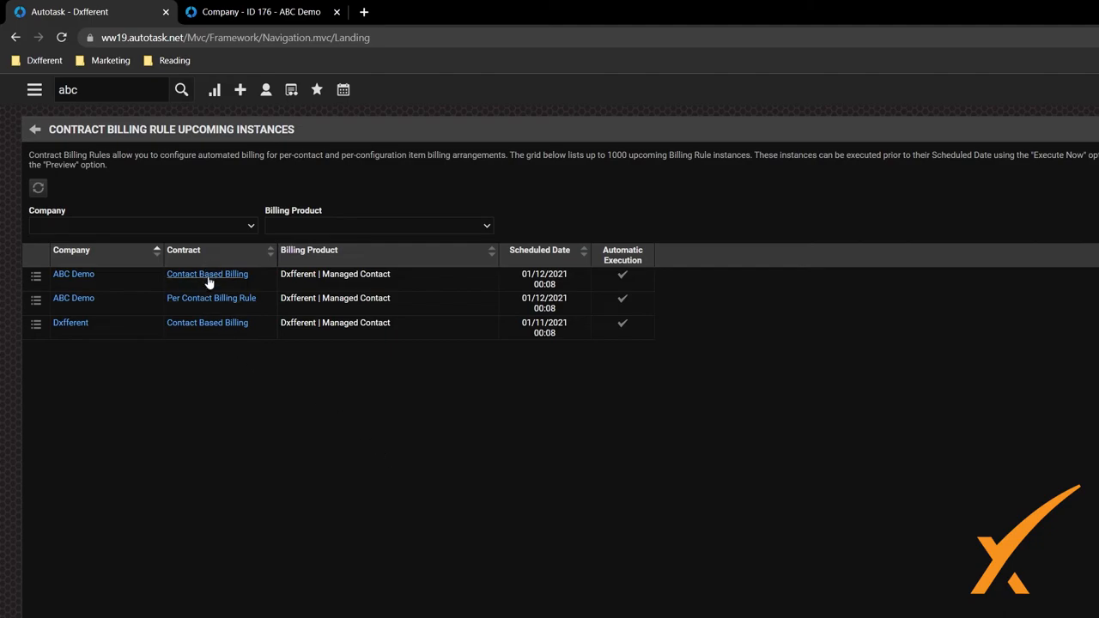
mouse_move(580, 285)
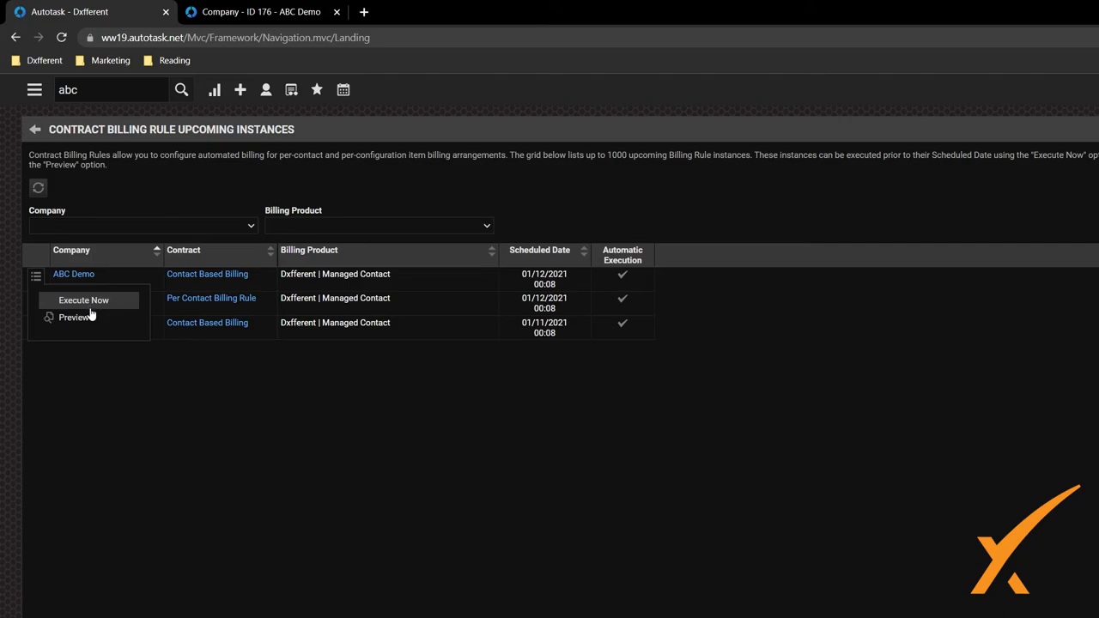
left_click(72, 318)
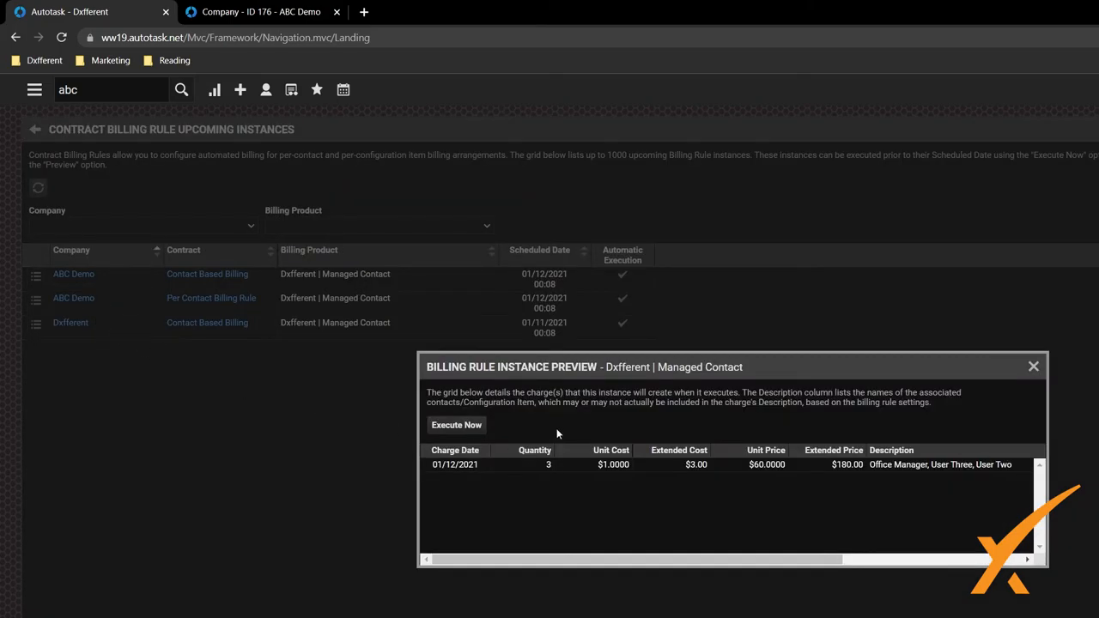
mouse_move(880, 477)
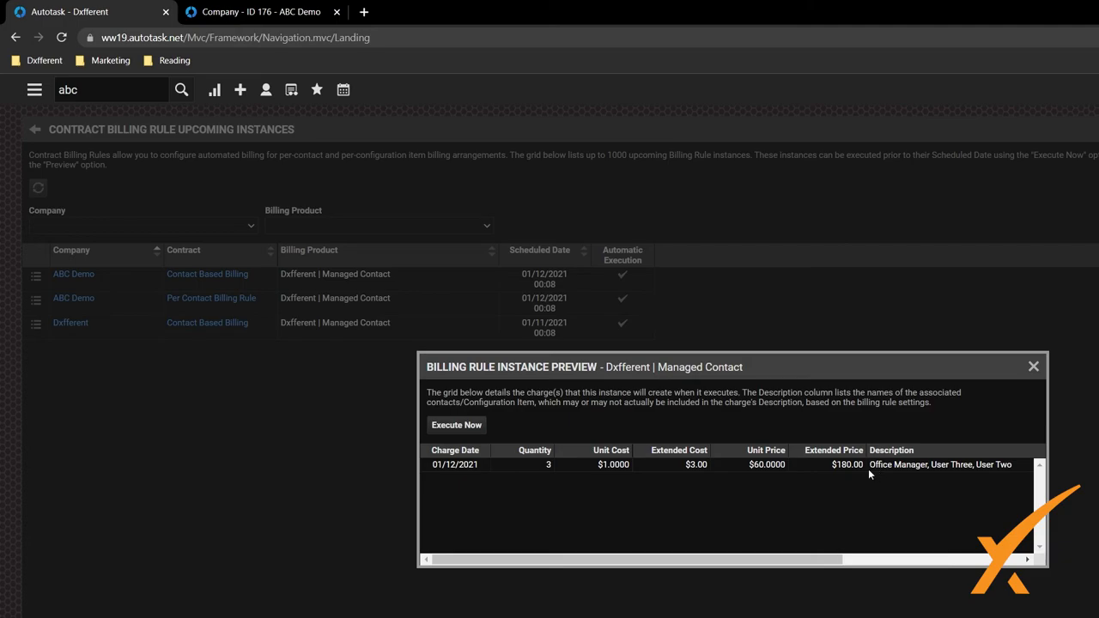
mouse_move(488, 471)
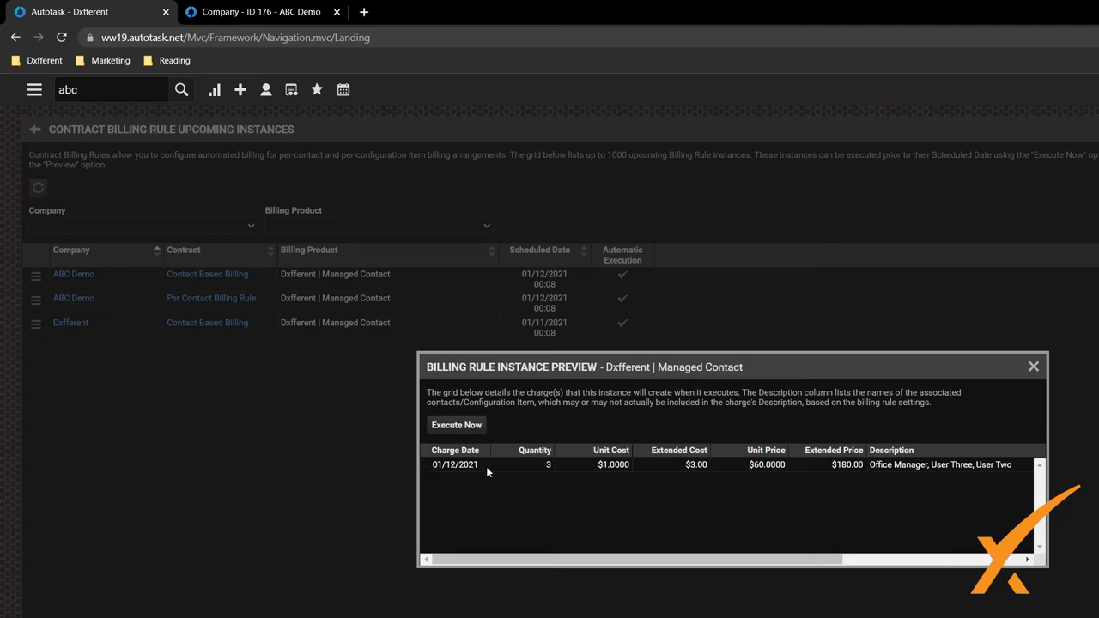
mouse_move(1046, 375)
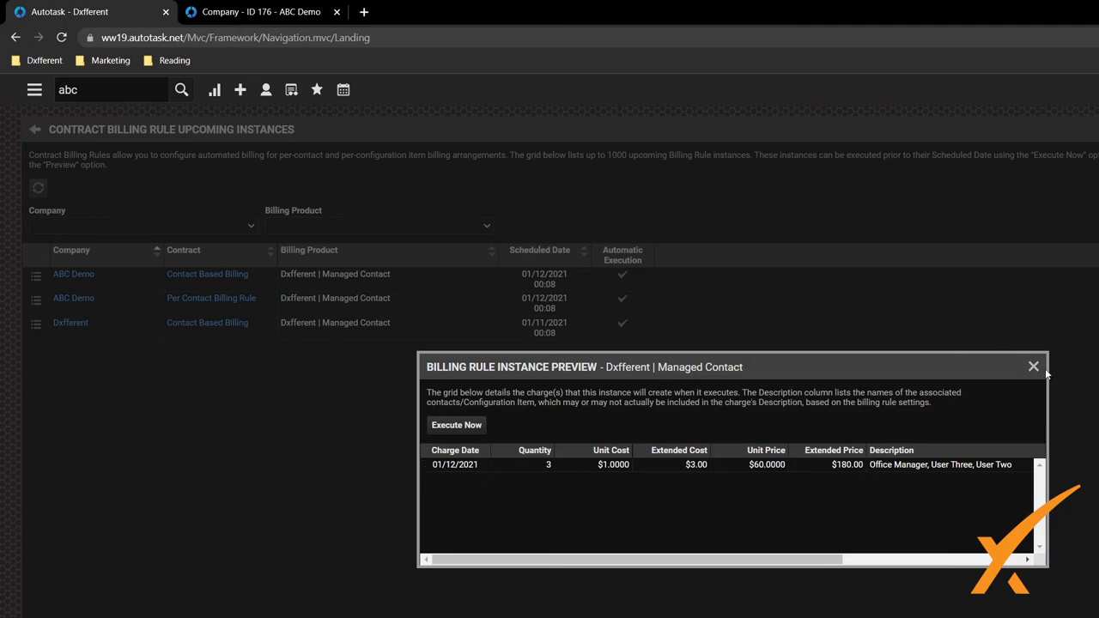
left_click(1034, 368)
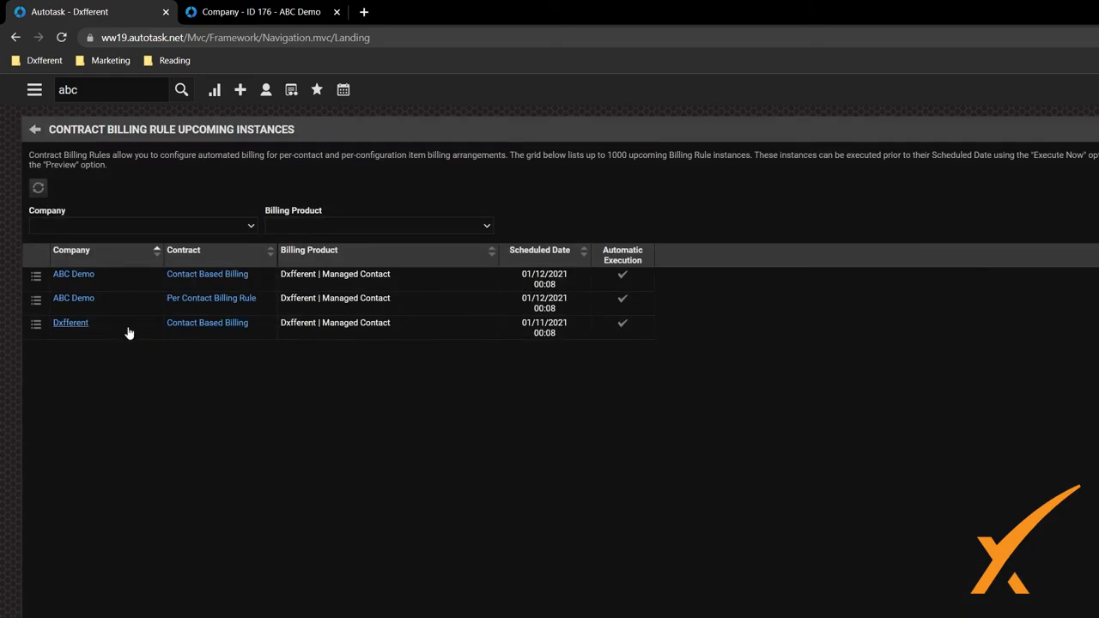
Preview the Dxfferent billing rule instance, close the preview and head to Approve & Post
left_click(36, 326)
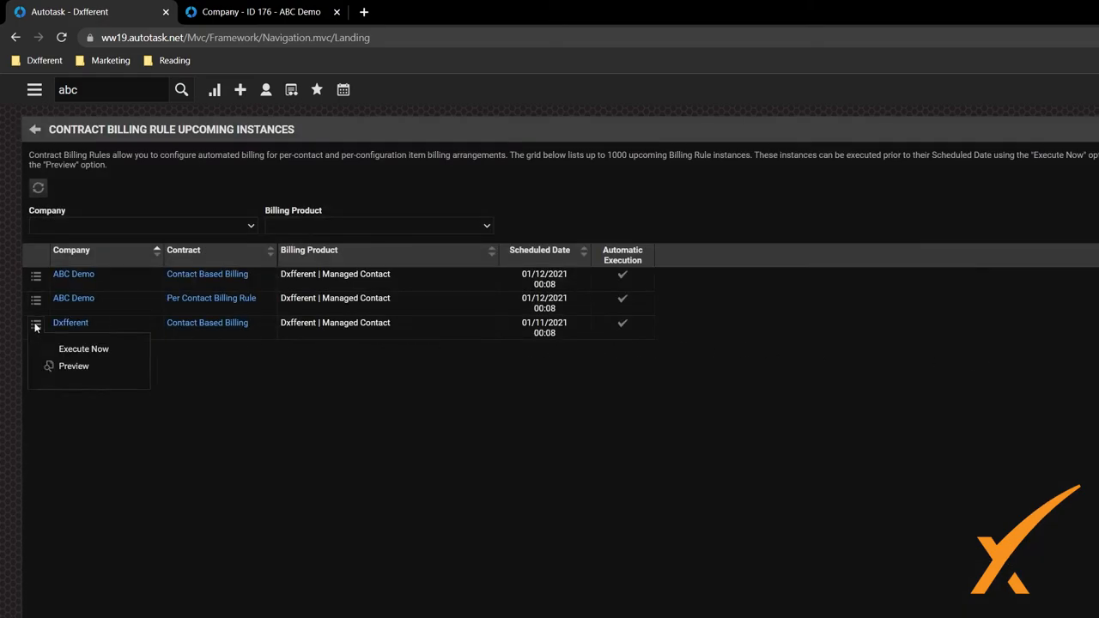
left_click(74, 366)
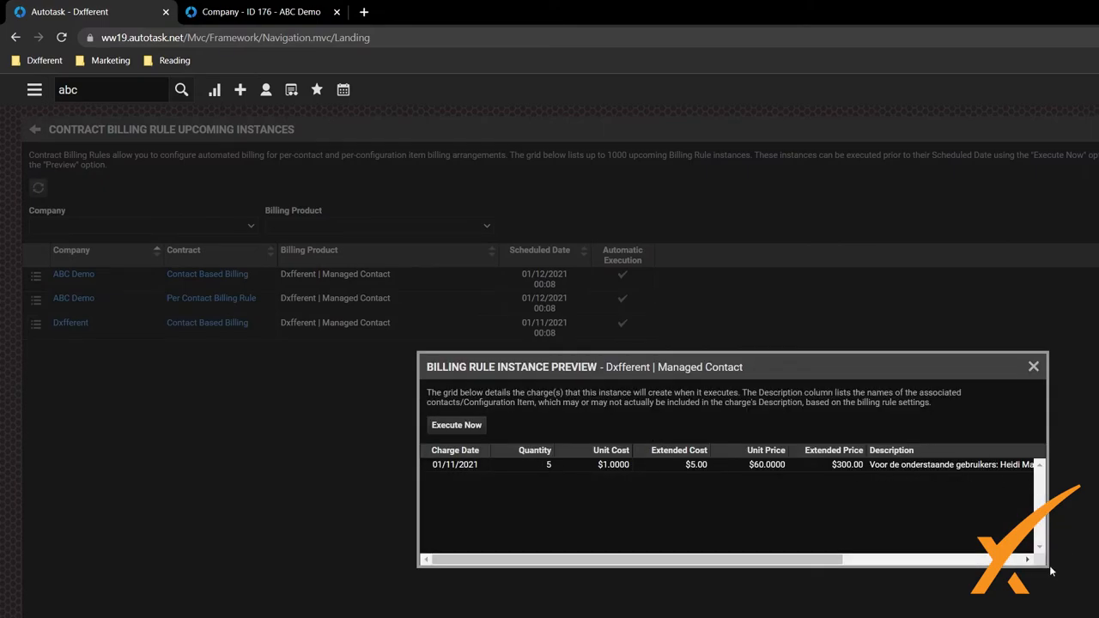
left_click(1034, 367)
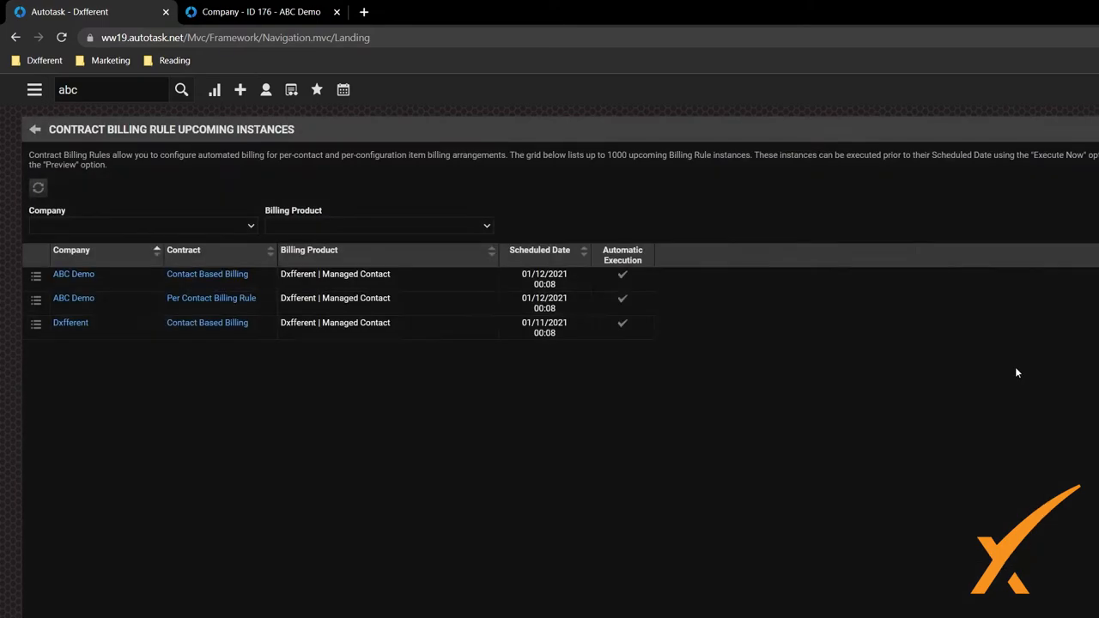
left_click(35, 90)
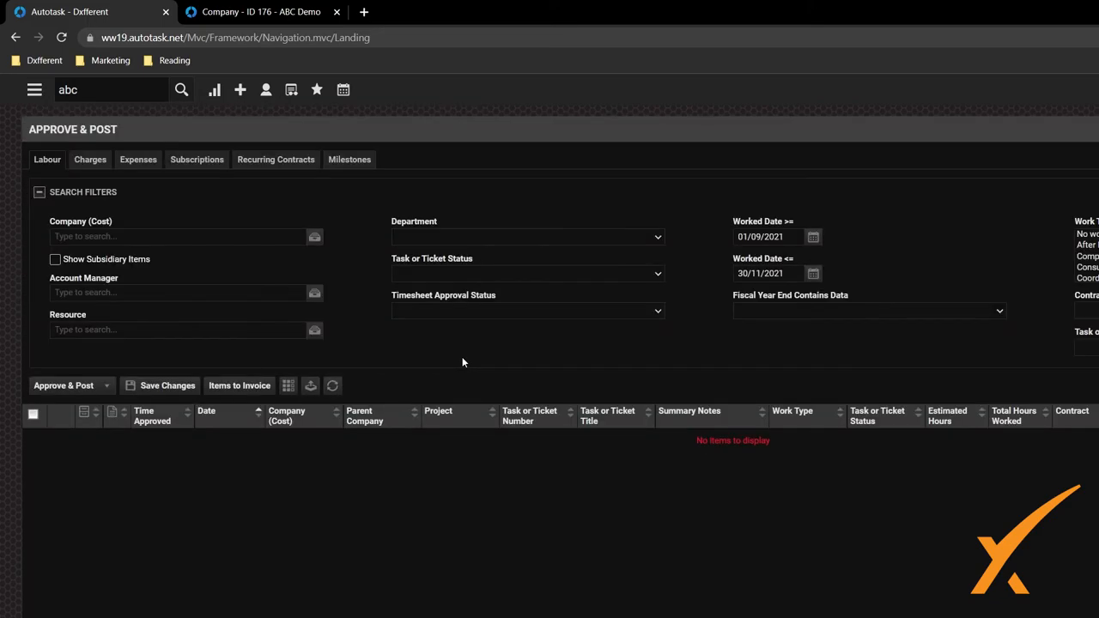
mouse_move(275, 163)
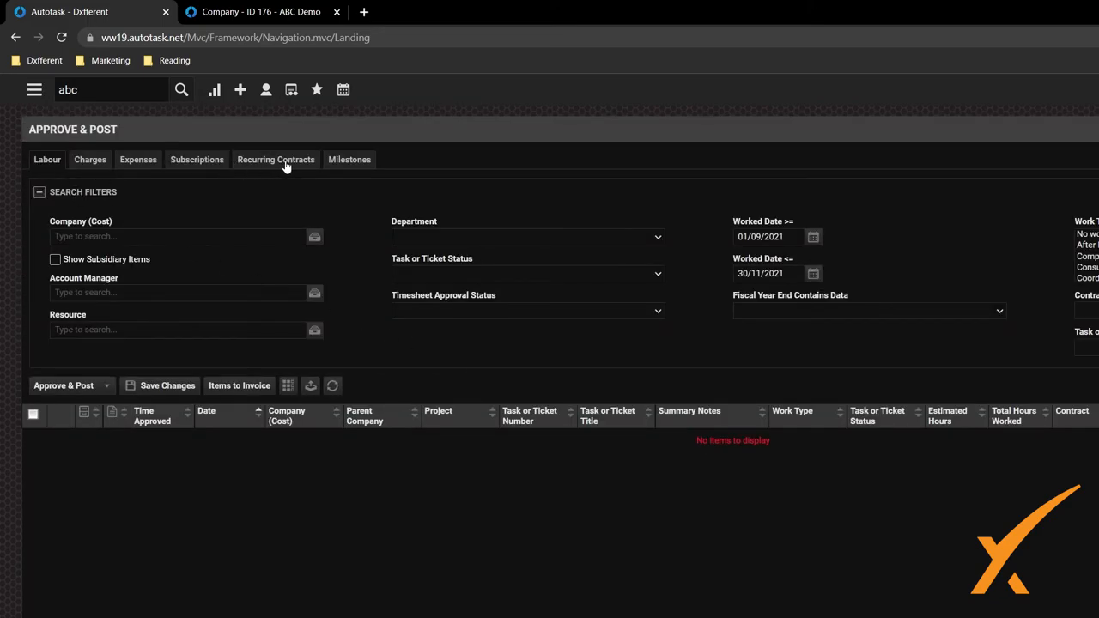
Switch the Approve & Post page to the Charges awaiting approval
left_click(89, 158)
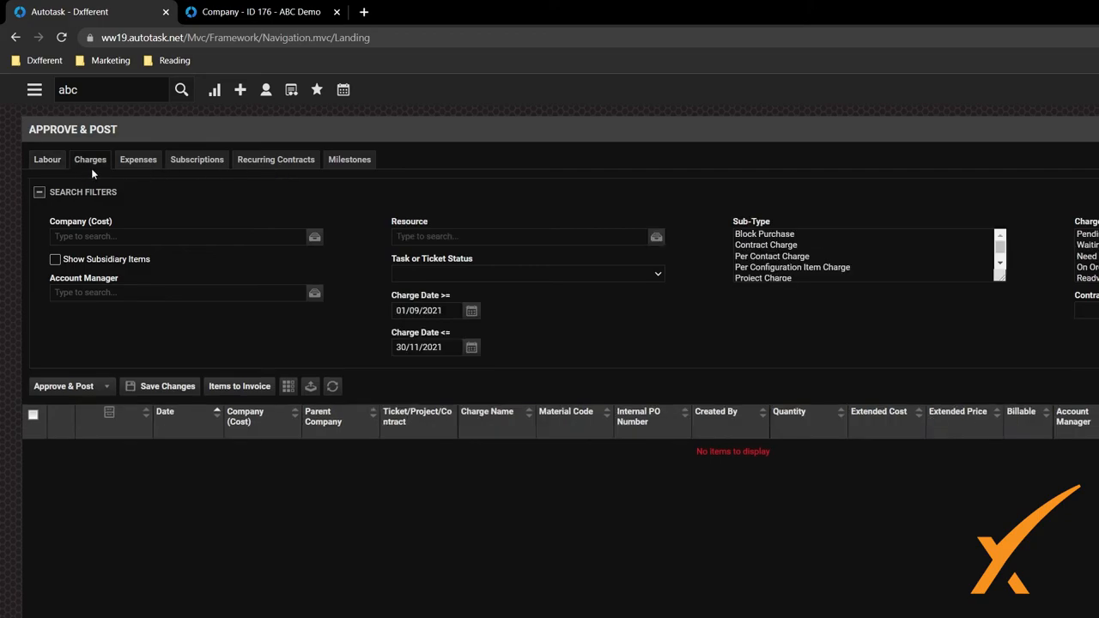
mouse_move(622, 26)
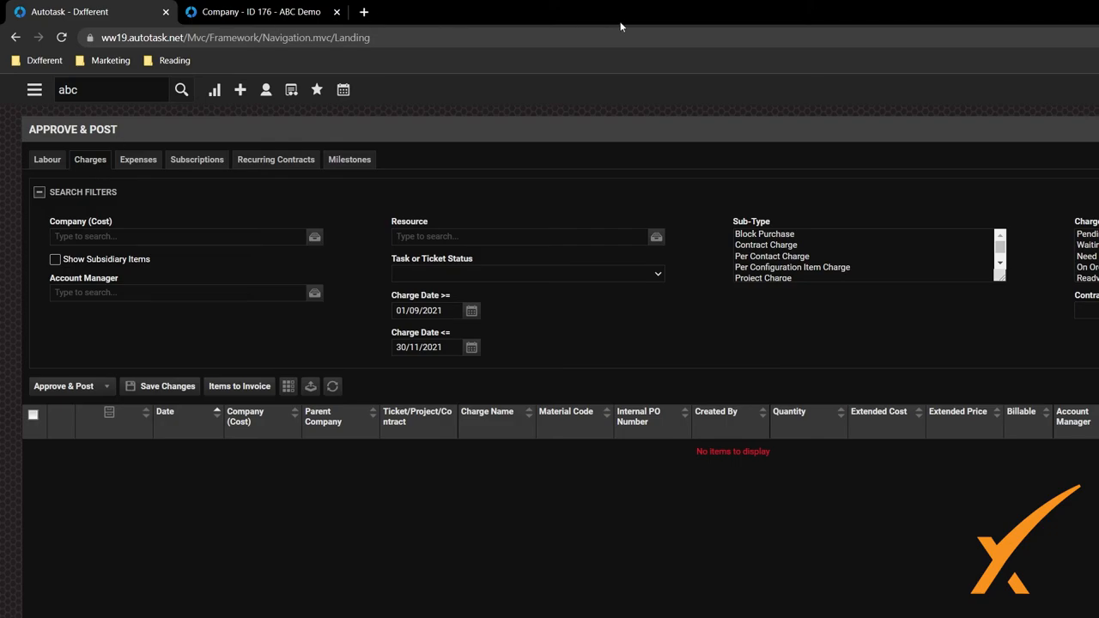
Search the charges, select ABC Demo's two Contact Based Billing rows and approve and post them
left_click(333, 385)
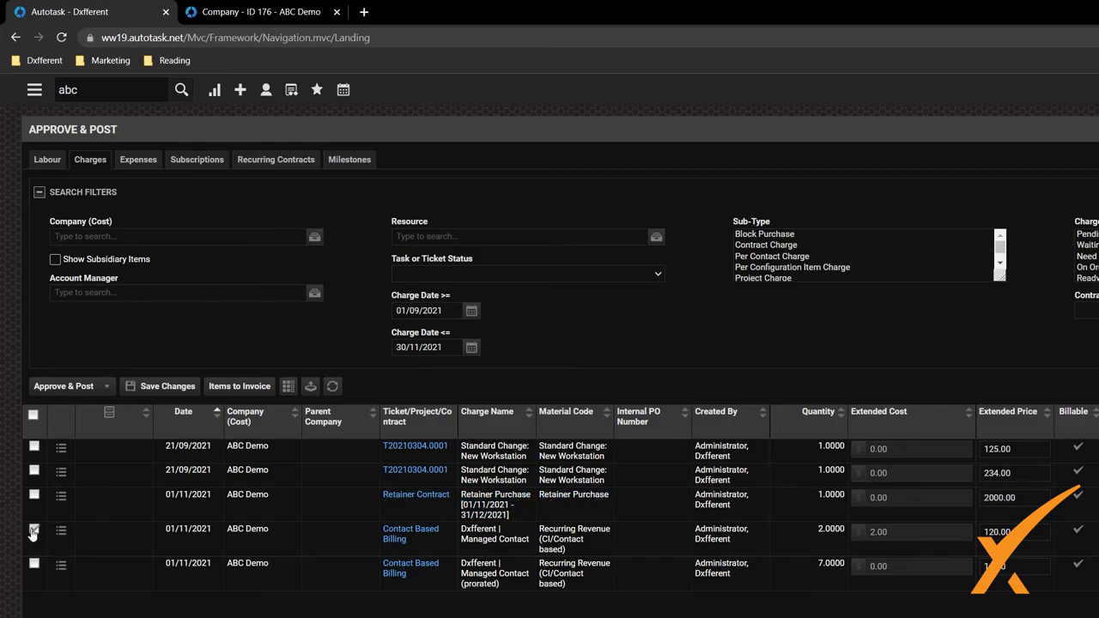
left_click(35, 529)
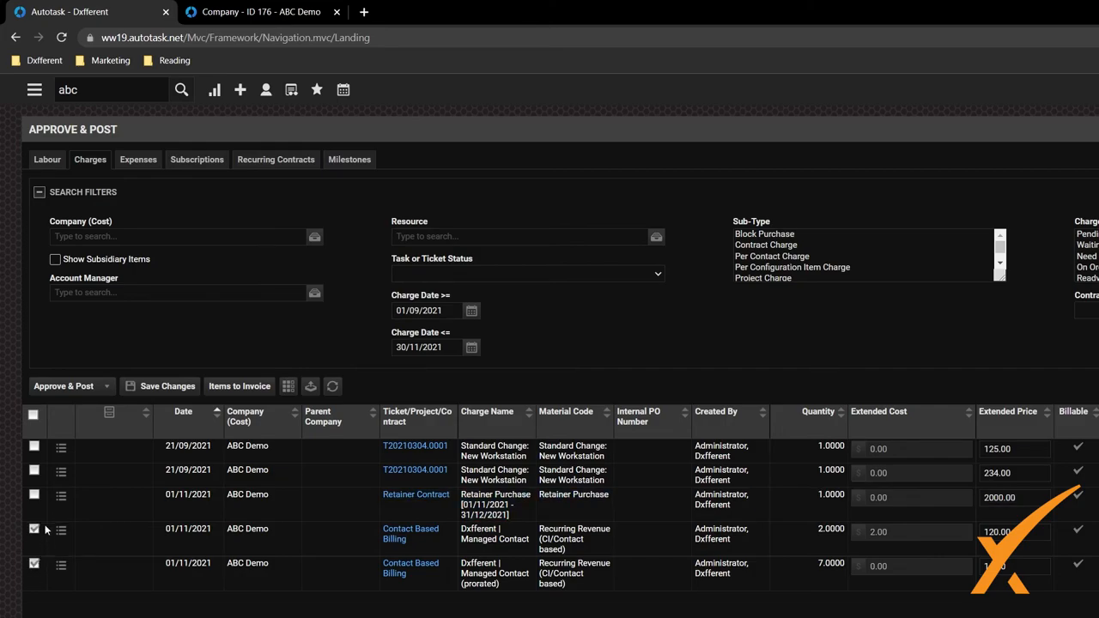
left_click(107, 385)
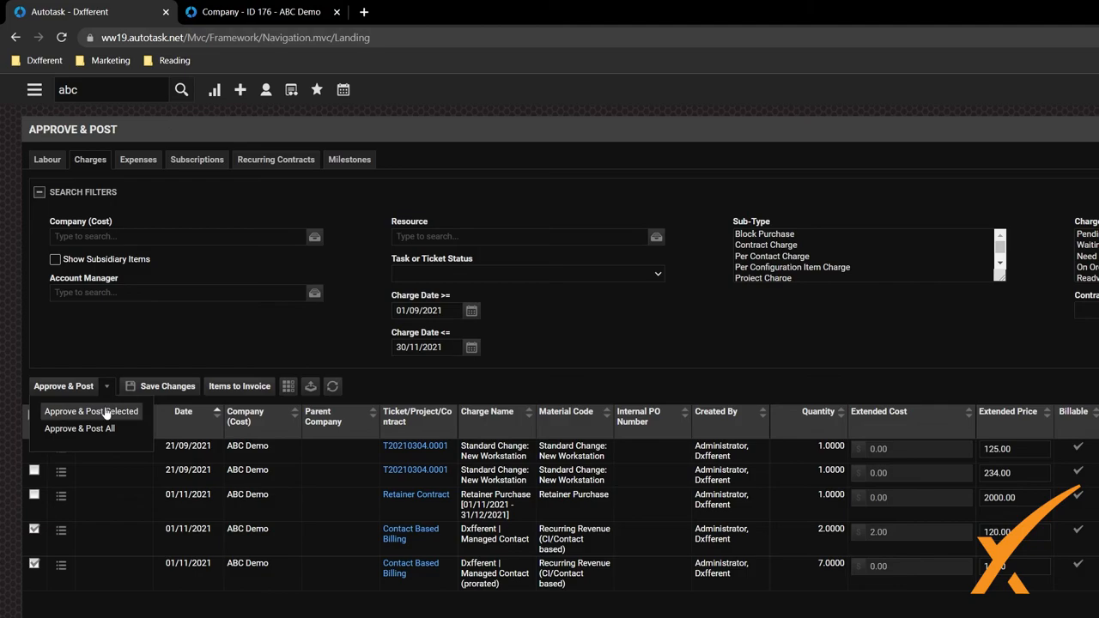
left_click(89, 413)
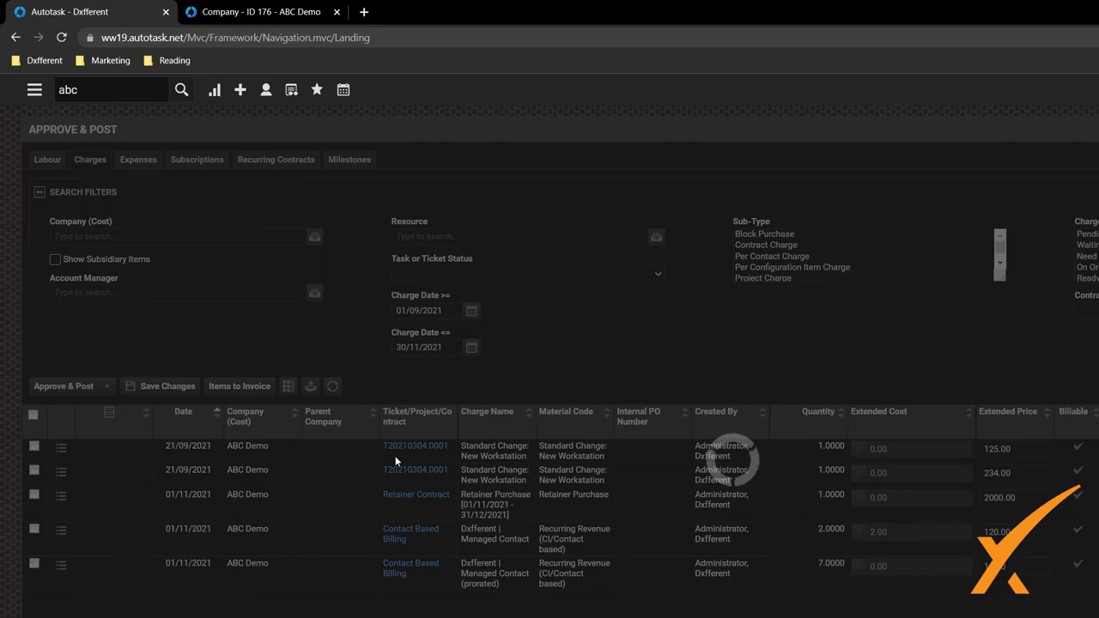
mouse_move(295, 484)
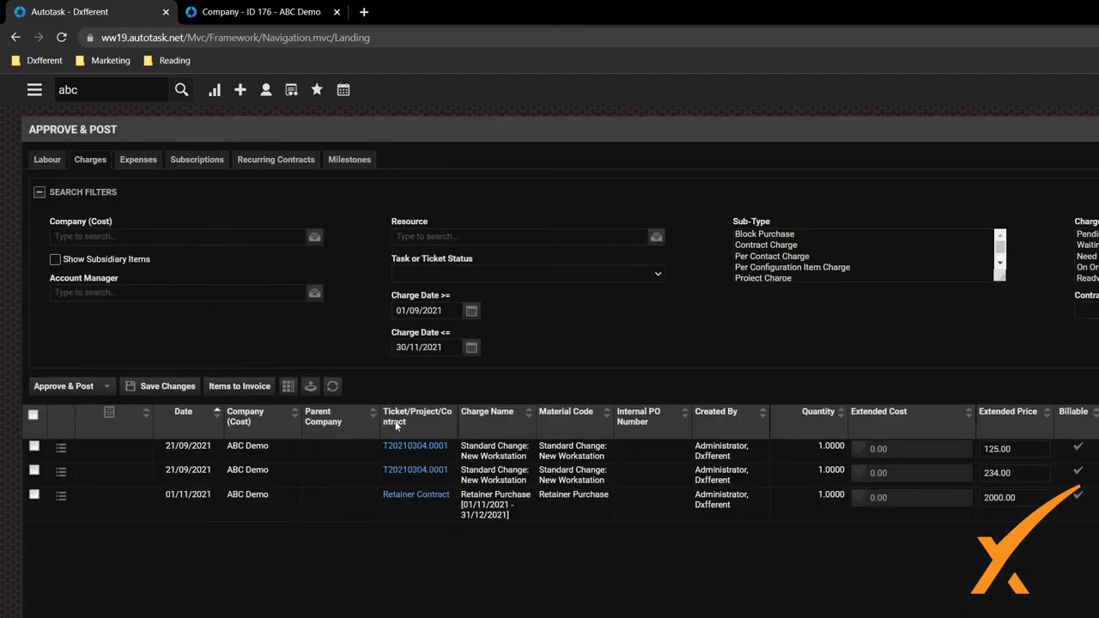
List items to invoice through 31/12/2021 and select the ABC Demo row
left_click(239, 385)
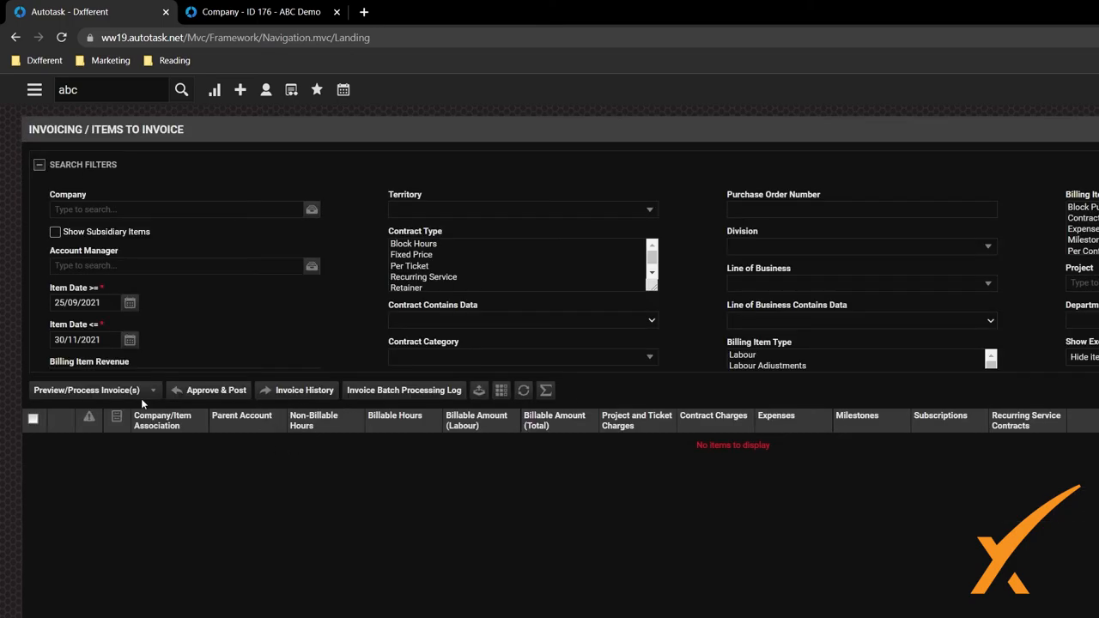
left_click(131, 340)
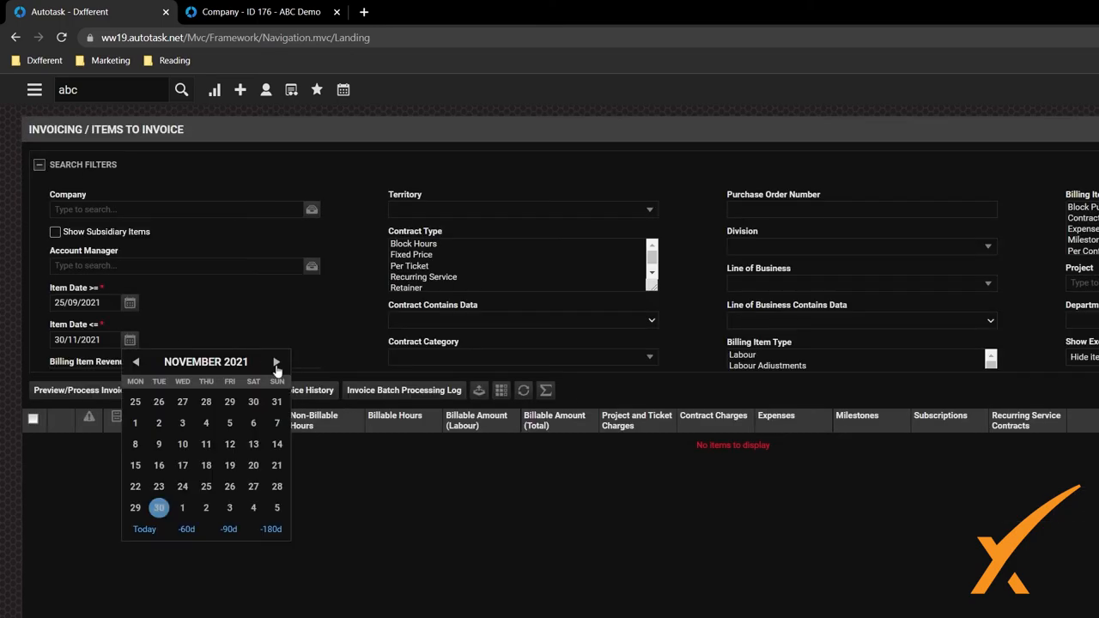
left_click(276, 361)
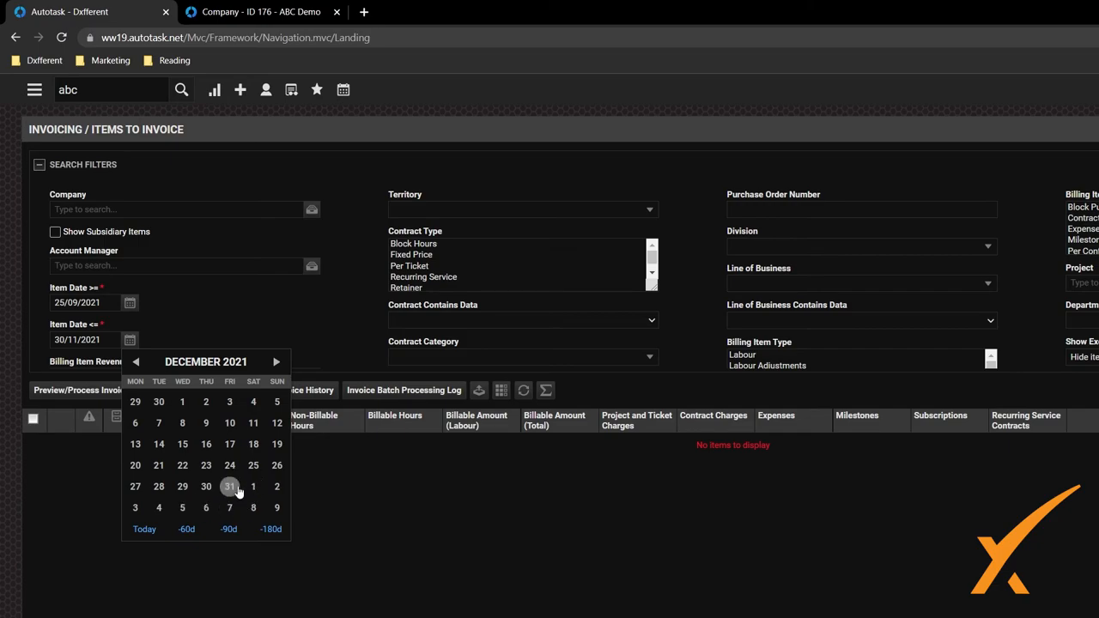
left_click(230, 486)
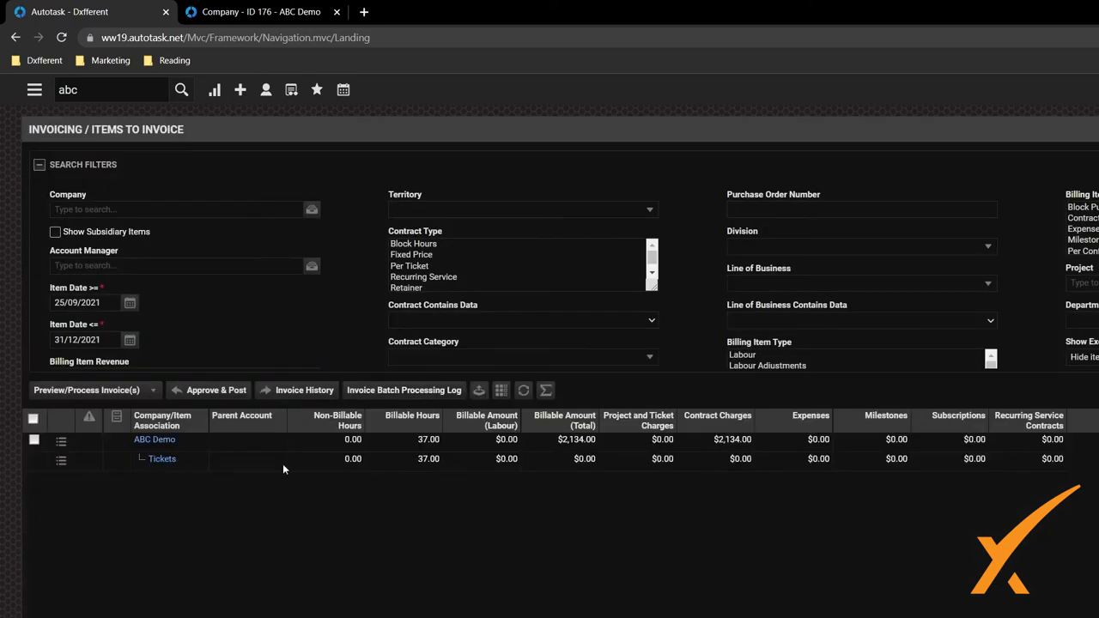
left_click(33, 419)
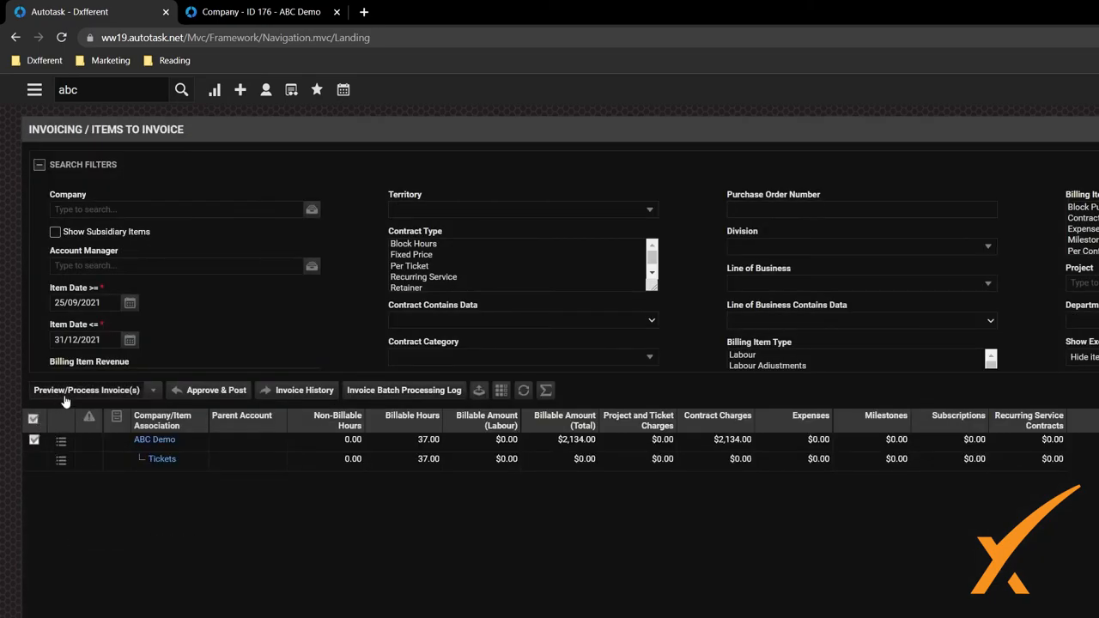
Launch Preview/Process Invoice(s) for ABC Demo and request an invoice preview
left_click(86, 389)
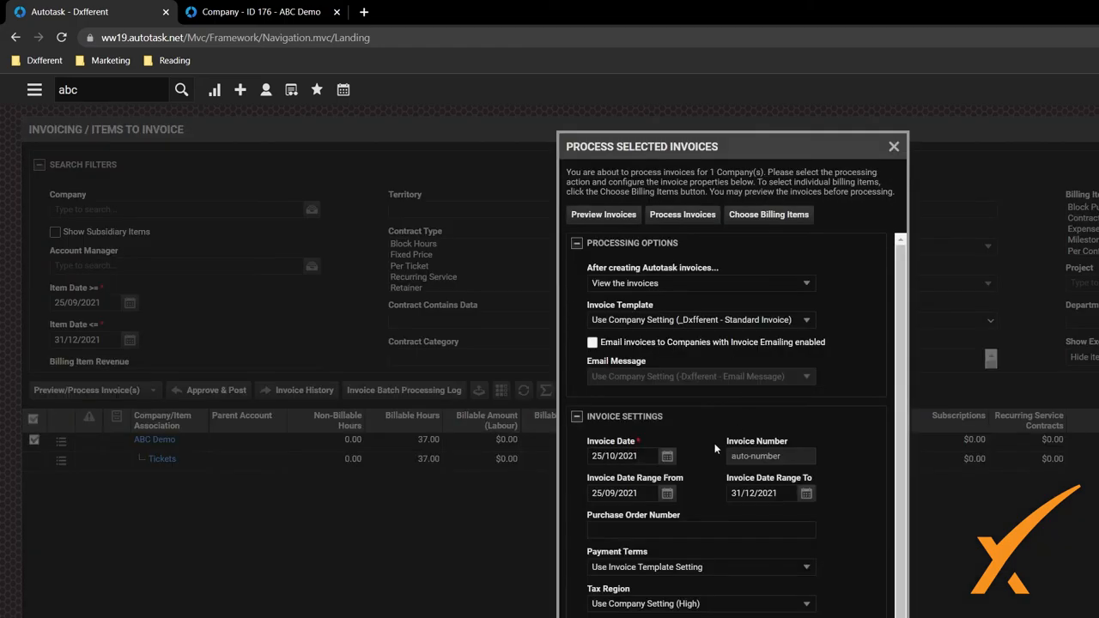
left_click(603, 215)
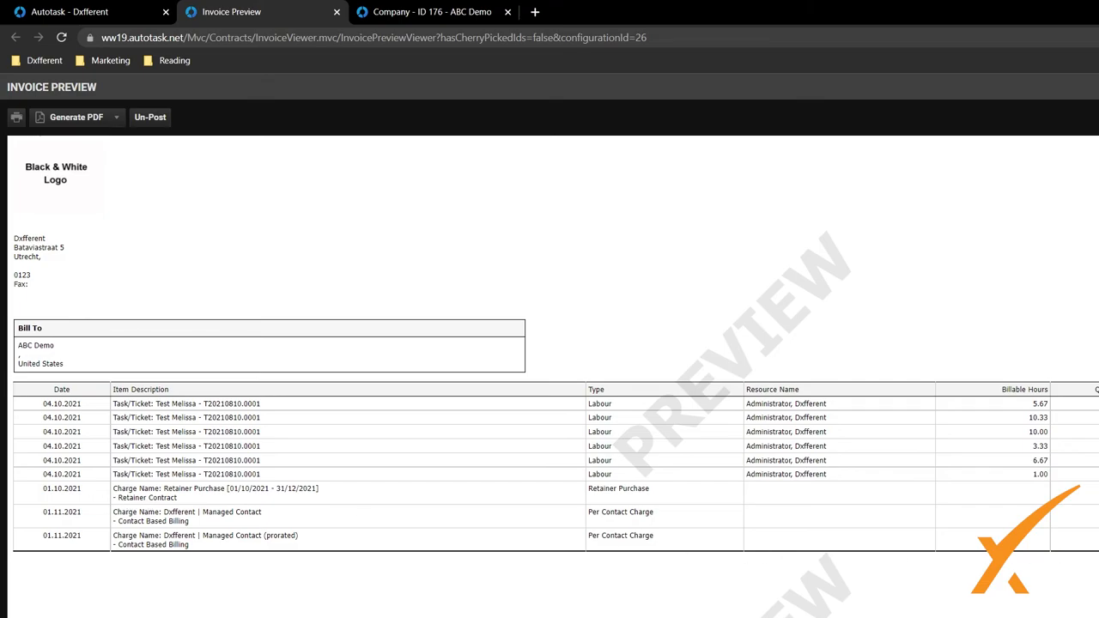
mouse_move(392, 519)
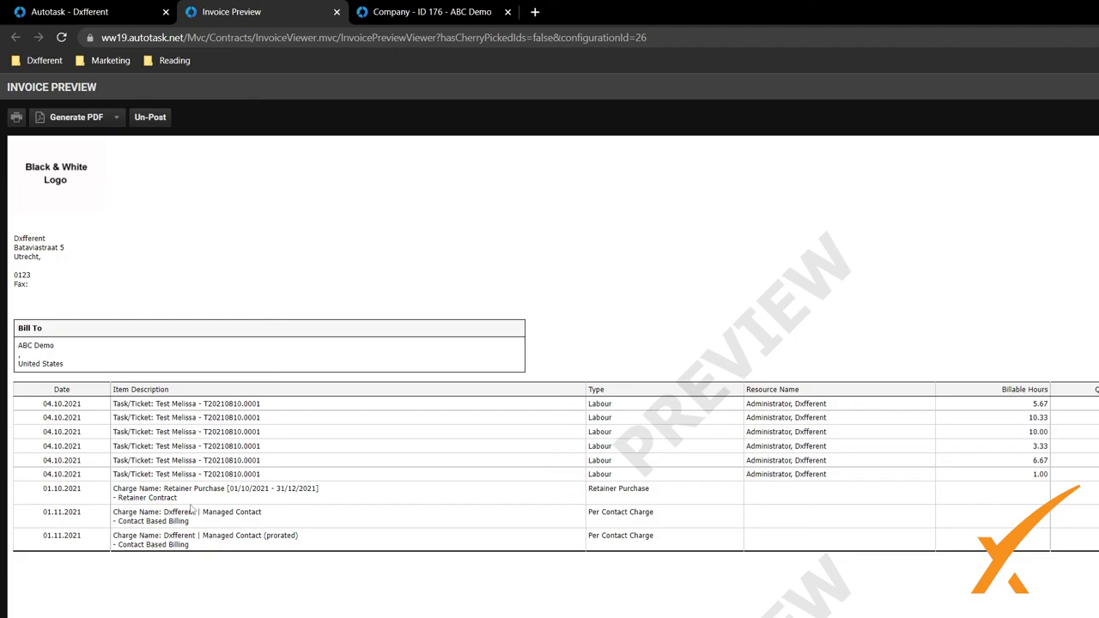
mouse_move(189, 508)
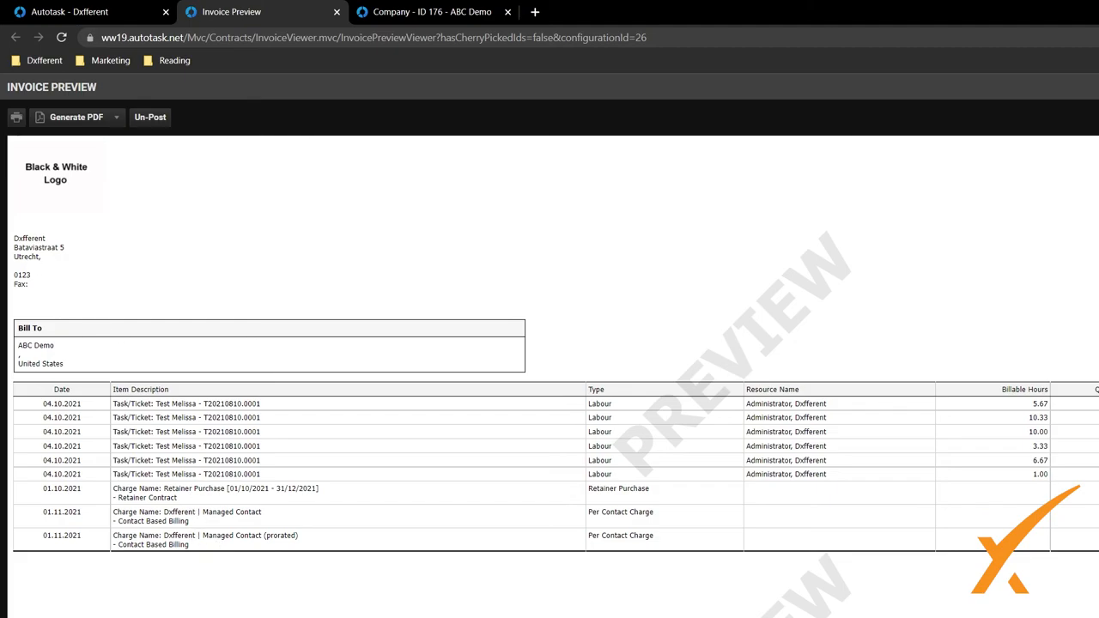
mouse_move(532, 287)
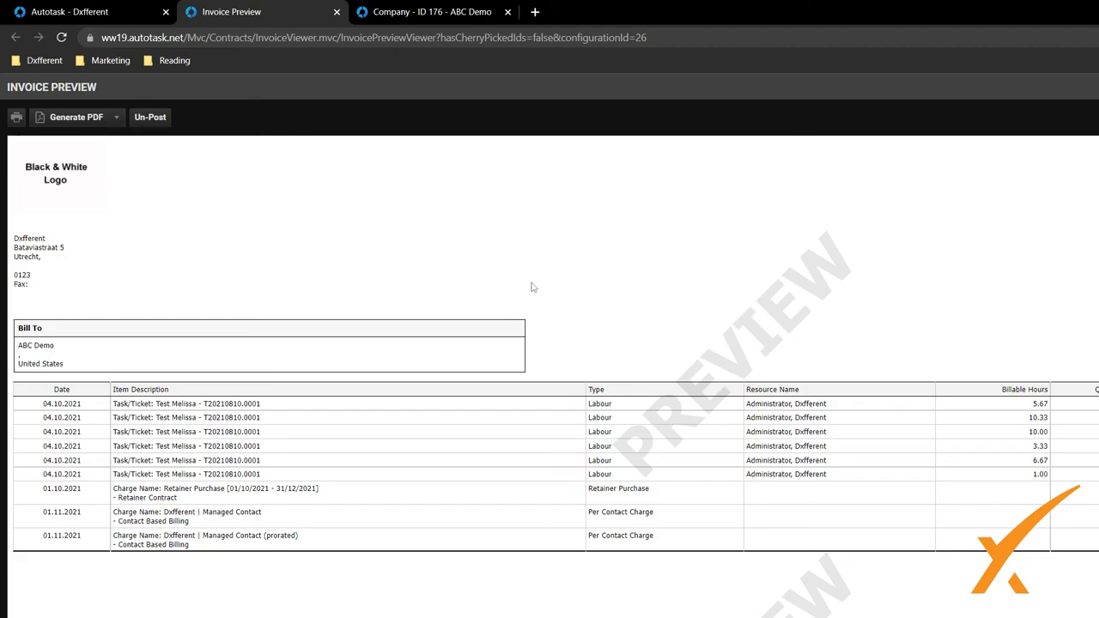
After reviewing the Per Contact Charge lines, switch back to the Process Selected Invoices window
left_click(86, 10)
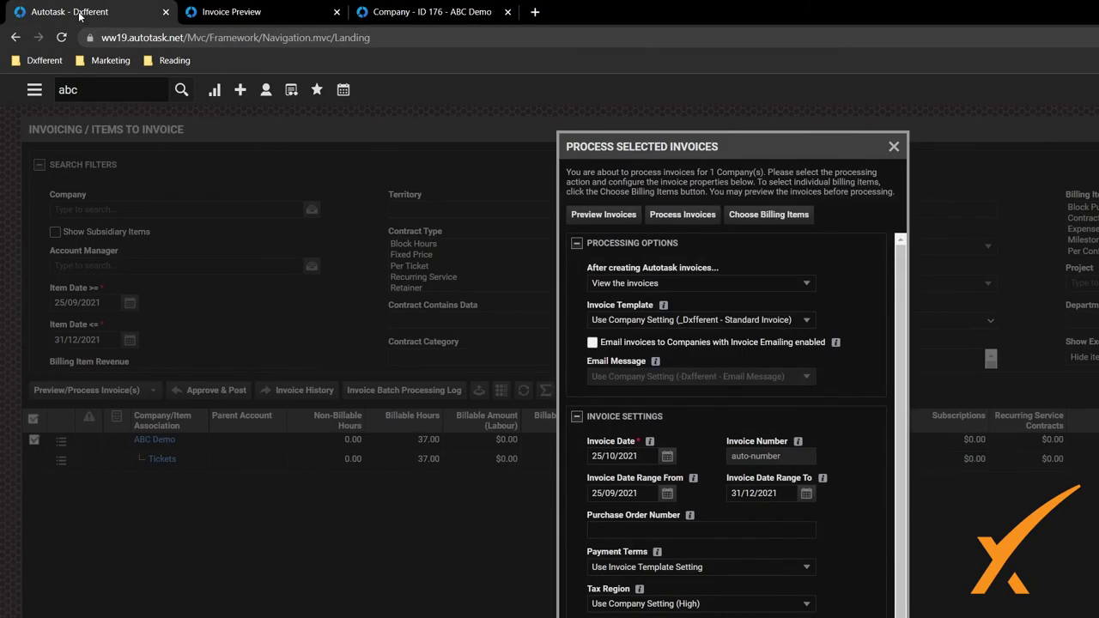